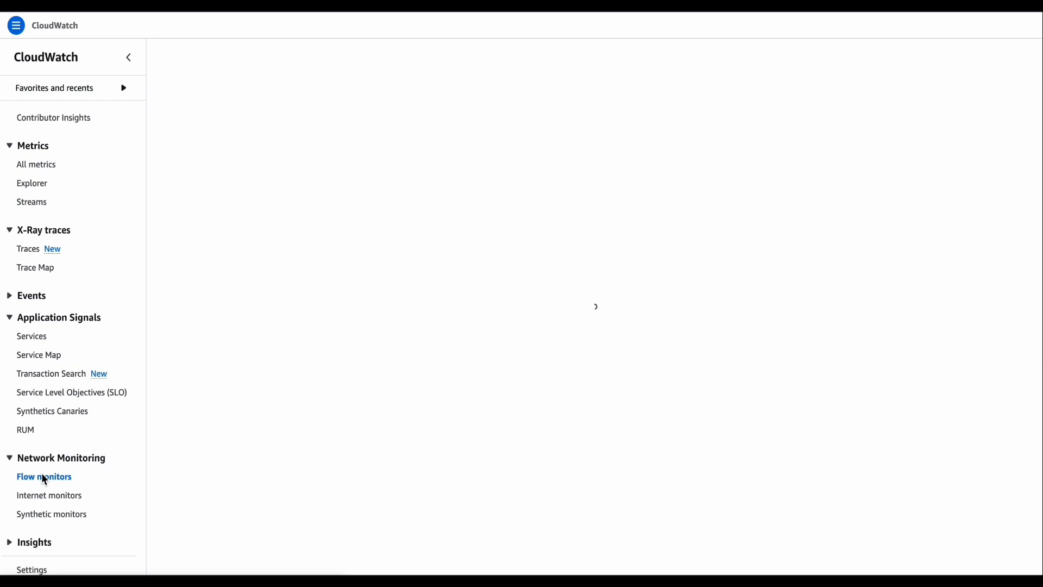
Enable Network Flow Monitor for the account from the CloudWatch Flow monitors page.
{"action": "left_click", "coordinate": [43, 476]}
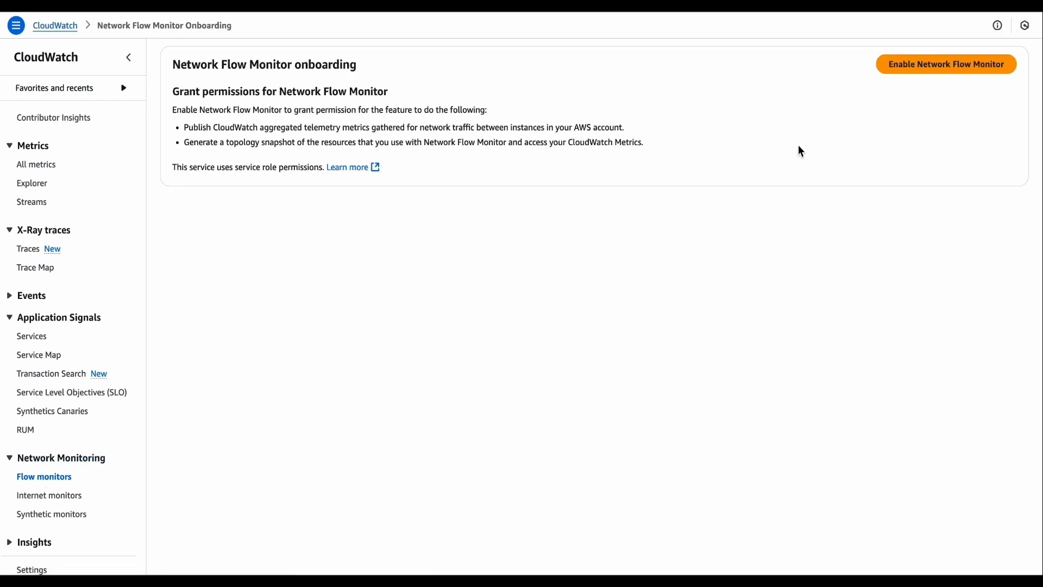
{"action": "mouse_move", "coordinate": [892, 78]}
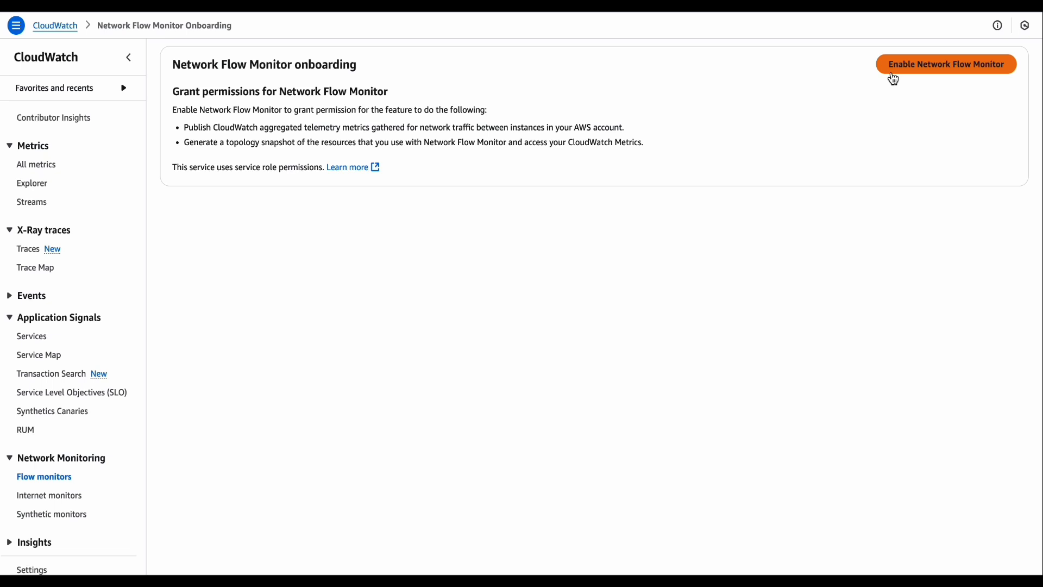
{"action": "left_click", "coordinate": [945, 64]}
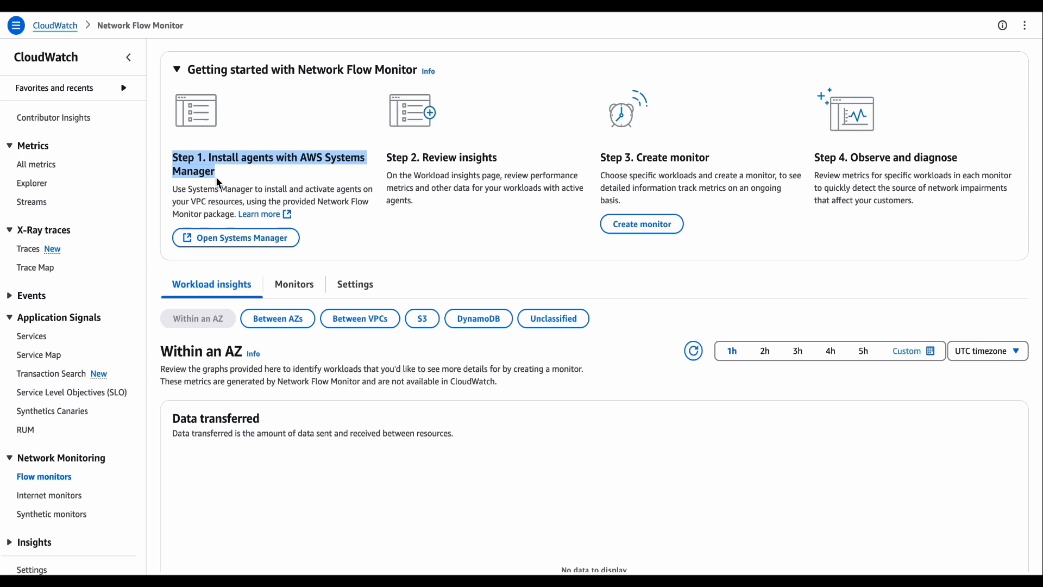
{"action": "mouse_move", "coordinate": [389, 160]}
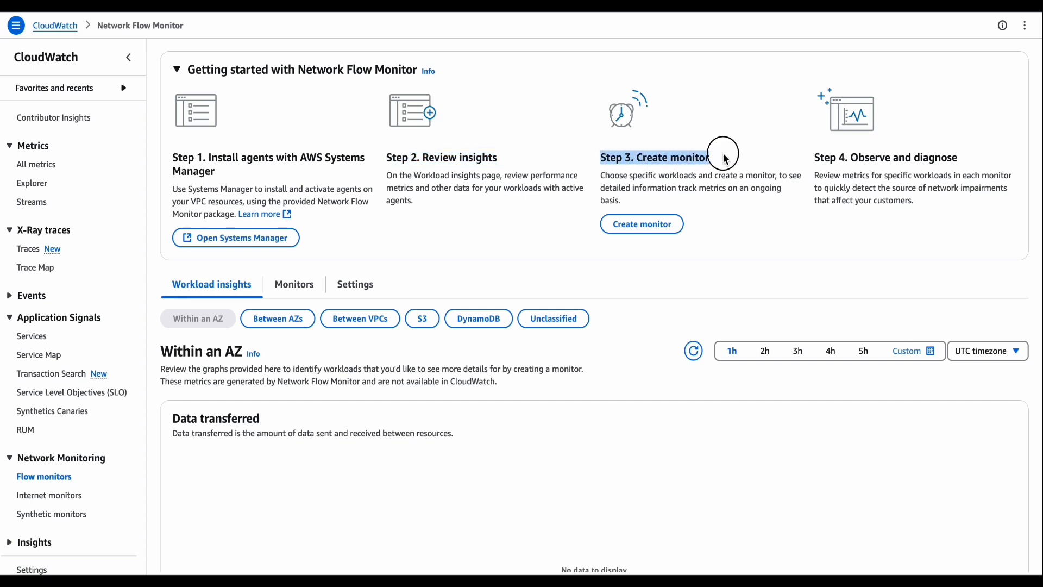
{"action": "mouse_move", "coordinate": [815, 160]}
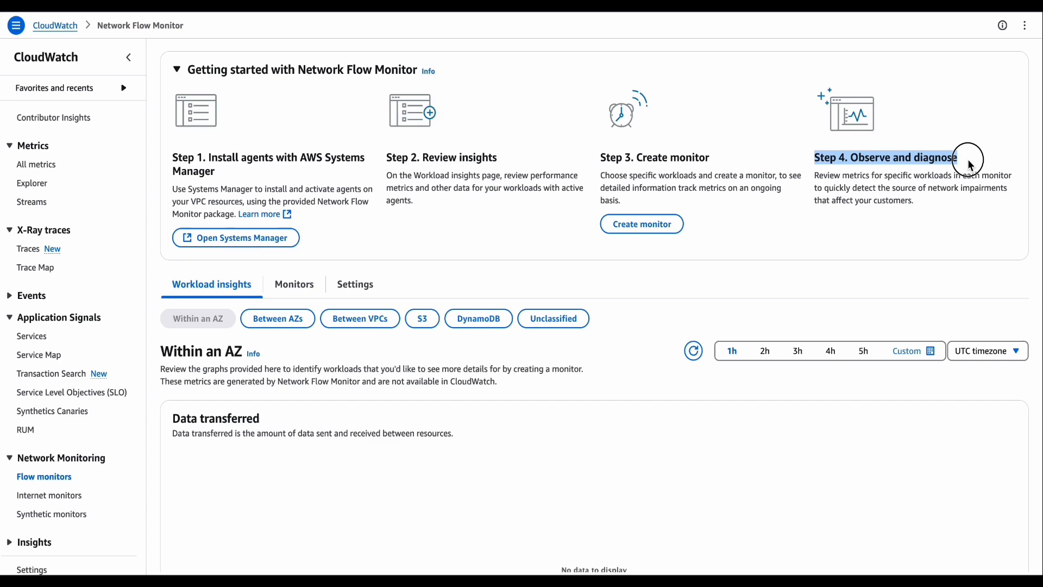
Scroll through the getting-started steps and the empty Workload insights section.
{"action": "scroll", "scroll_direction": "down", "scroll_amount": 3}
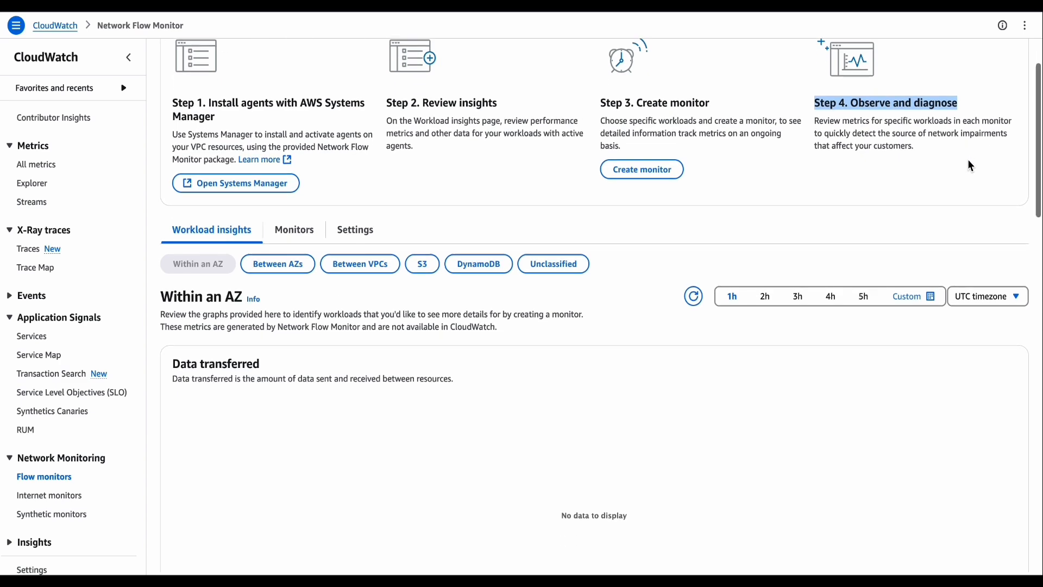
{"action": "scroll", "scroll_direction": "down", "scroll_amount": 3}
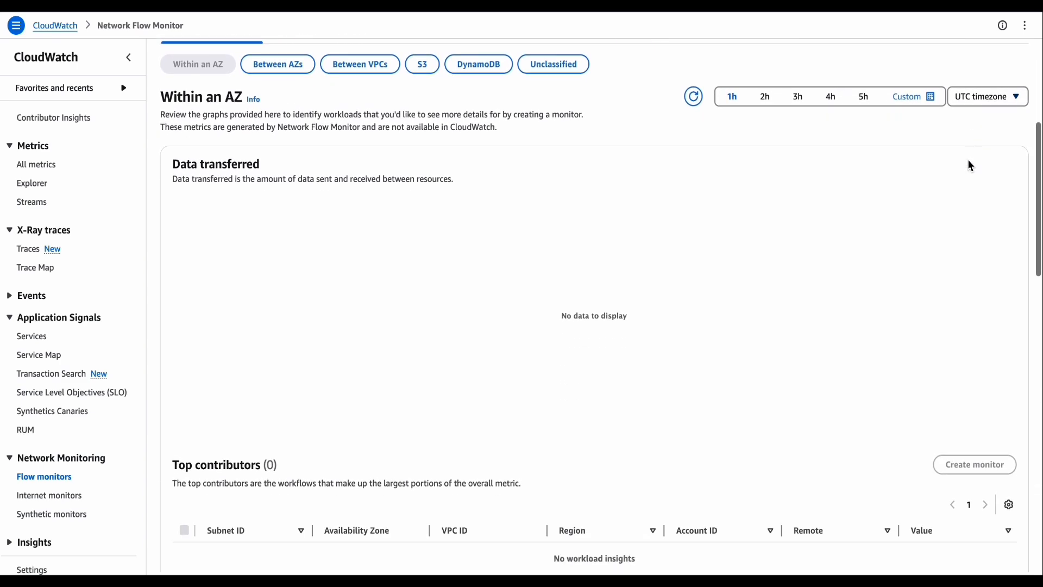
{"action": "scroll", "scroll_direction": "down", "scroll_amount": 3}
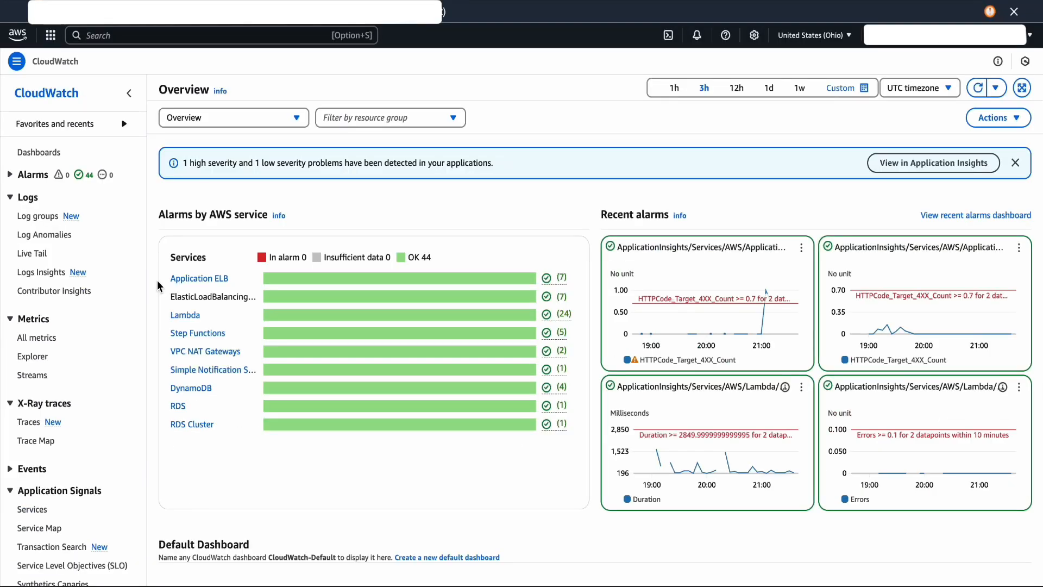
Navigate to the PetSite EKS cluster's add-ons and browse the available add-ons.
{"action": "type", "text": "ek"}
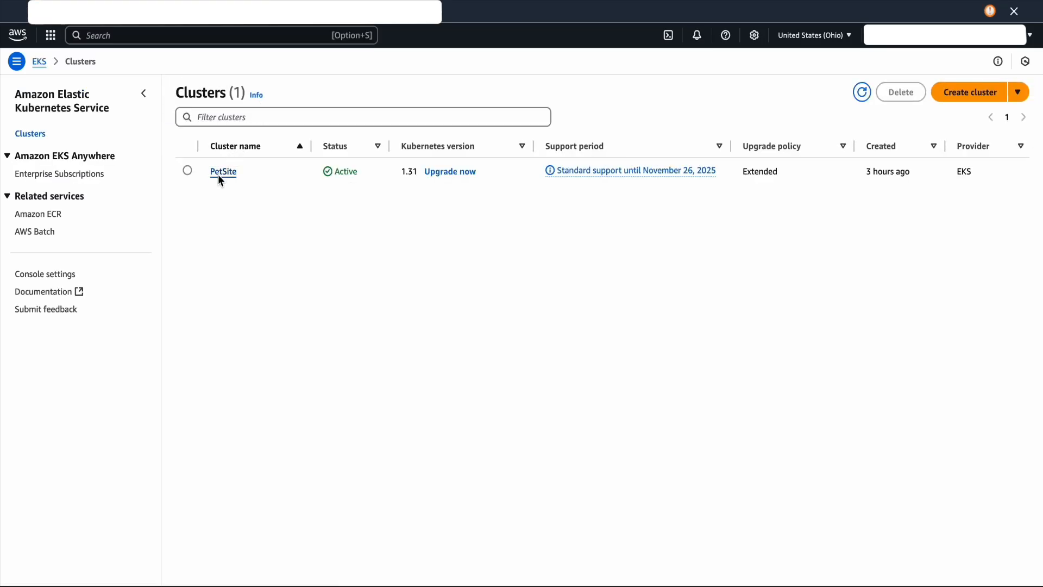
{"action": "left_click", "coordinate": [222, 170]}
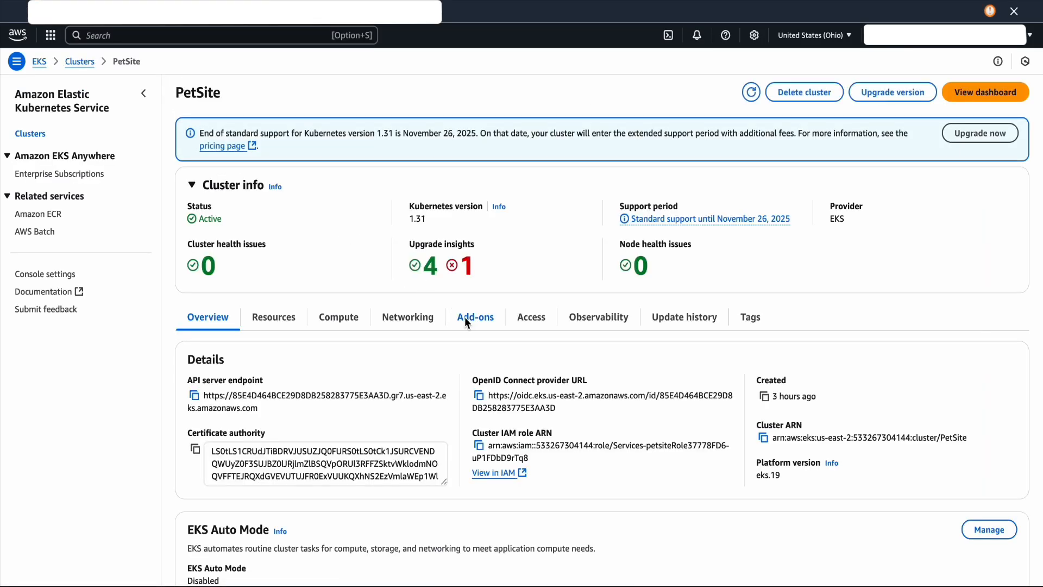
{"action": "left_click", "coordinate": [475, 316]}
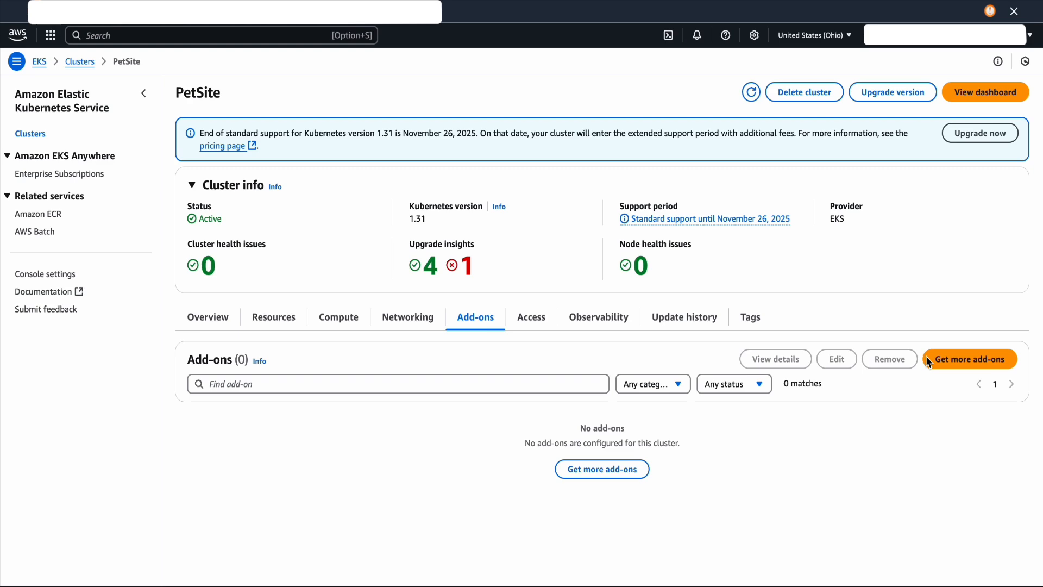
{"action": "left_click", "coordinate": [968, 360]}
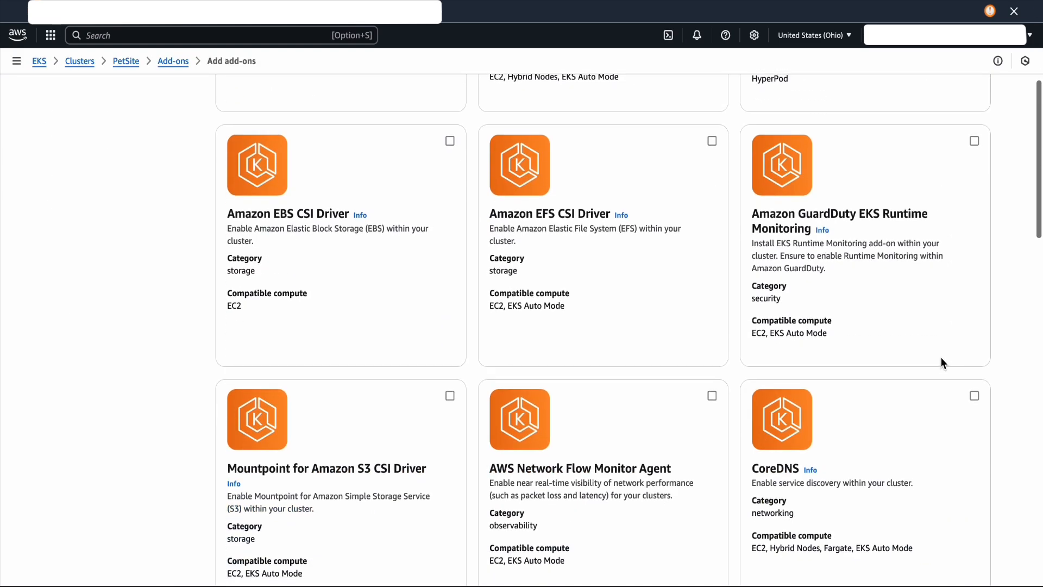
Install the Amazon EKS Pod Identity Agent add-on on the PetSite cluster.
{"action": "scroll", "scroll_direction": "down", "scroll_amount": 3}
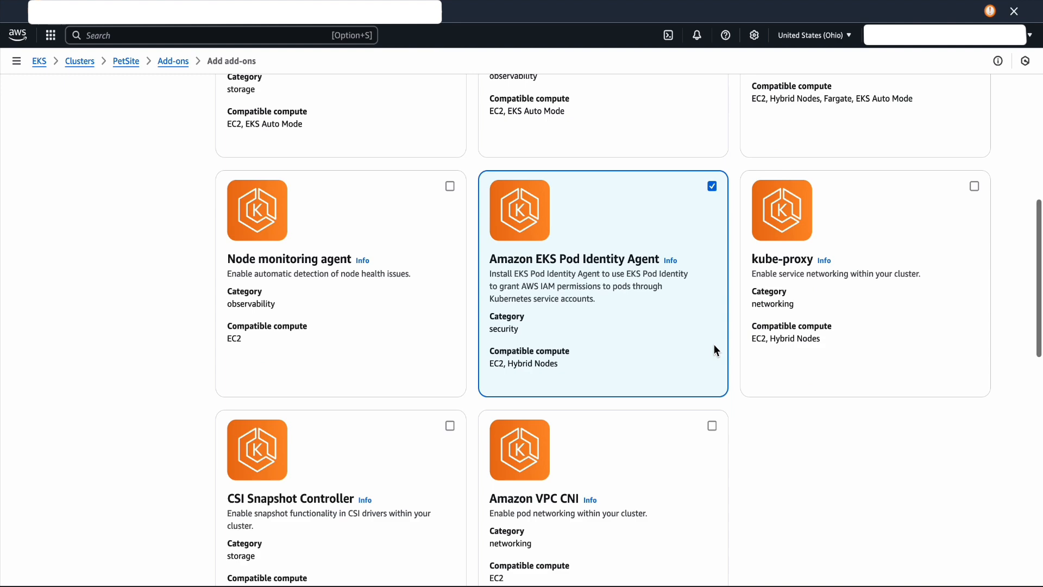
{"action": "scroll", "scroll_direction": "down", "scroll_amount": 3}
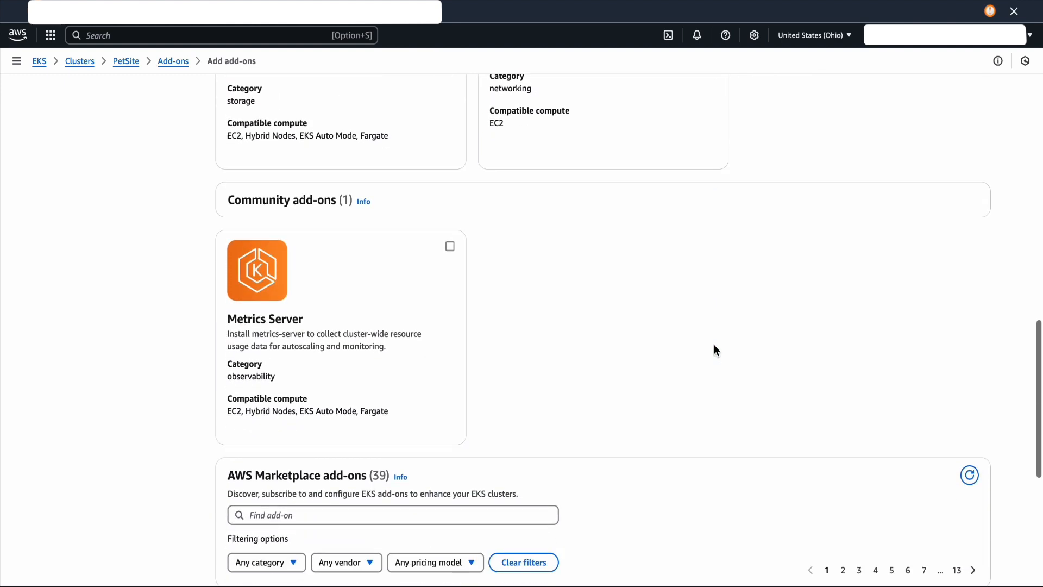
{"action": "scroll", "scroll_direction": "down", "scroll_amount": 3}
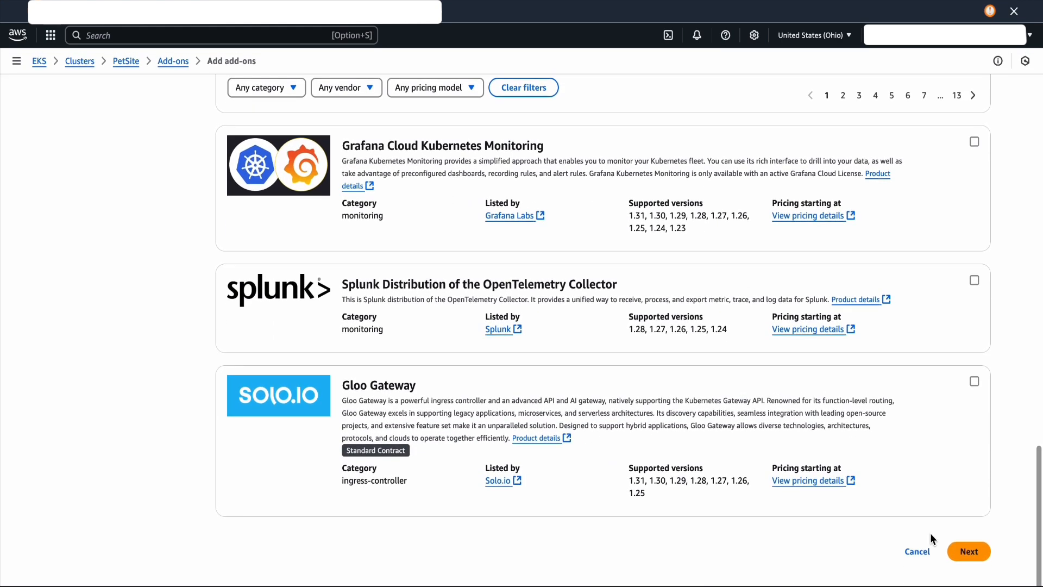
{"action": "left_click", "coordinate": [968, 551]}
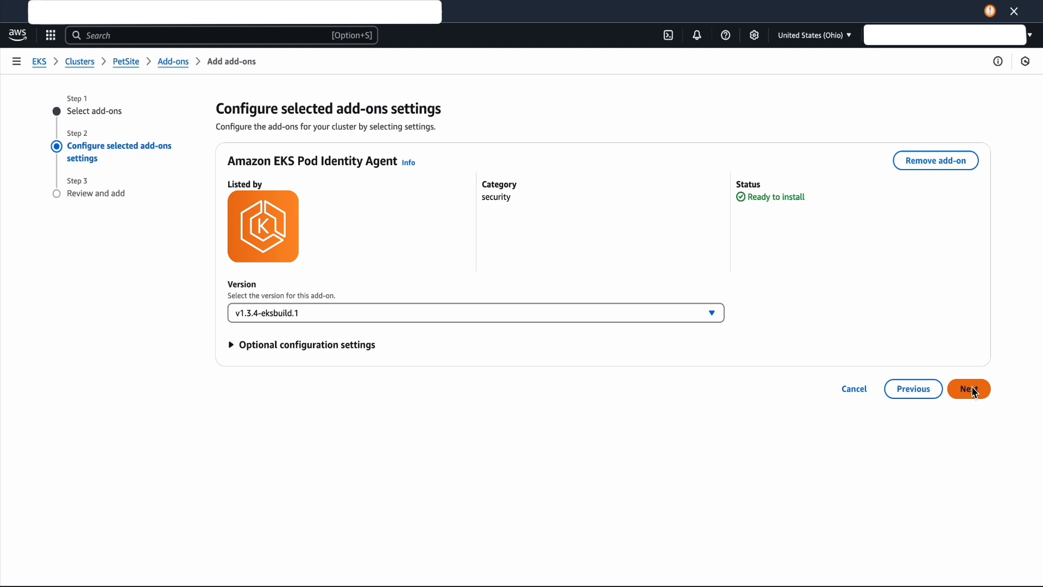
{"action": "left_click", "coordinate": [968, 389]}
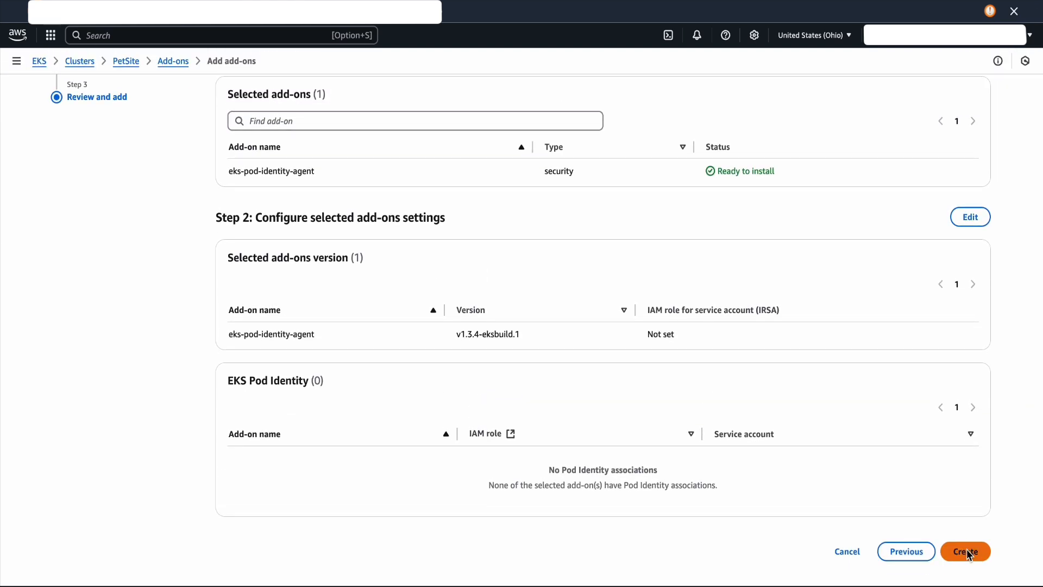
{"action": "left_click", "coordinate": [965, 550]}
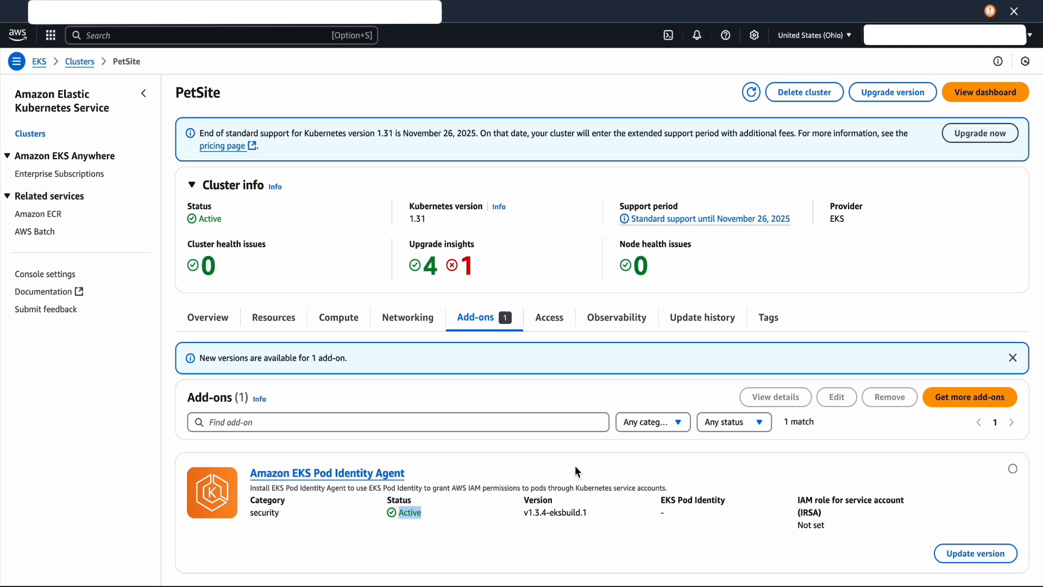
Add the AWS Network Flow Monitor Agent add-on with its recommended Pod Identity IAM role.
{"action": "left_click", "coordinate": [969, 397]}
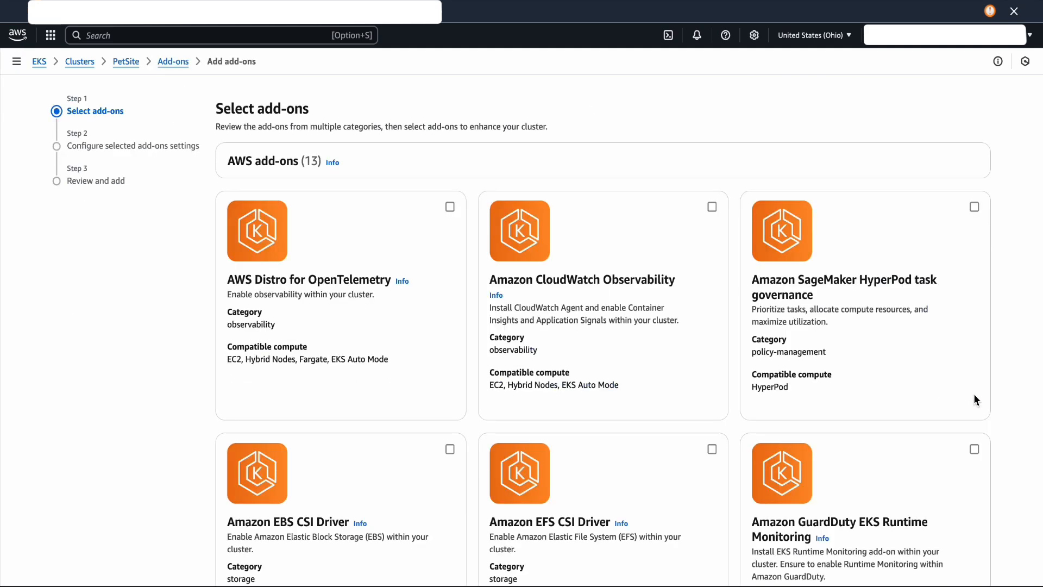
{"action": "scroll", "scroll_direction": "down", "scroll_amount": 3}
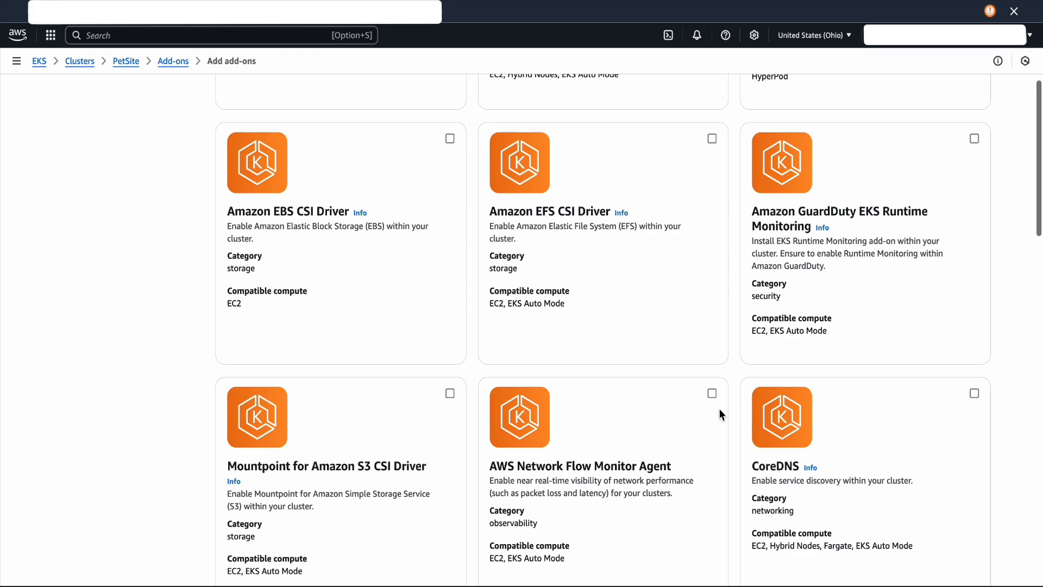
{"action": "left_click", "coordinate": [711, 393]}
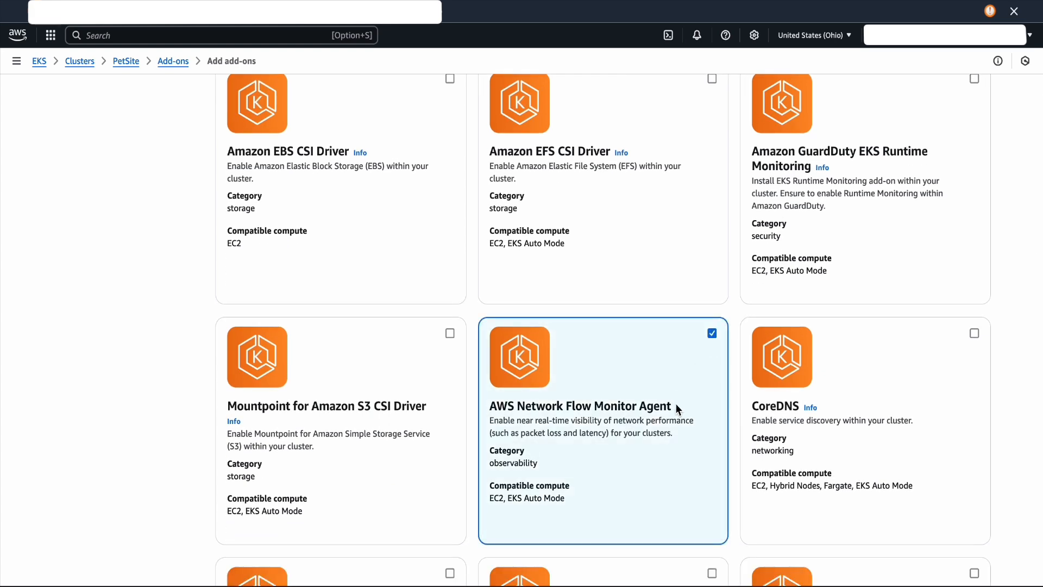
{"action": "double_click", "coordinate": [579, 405]}
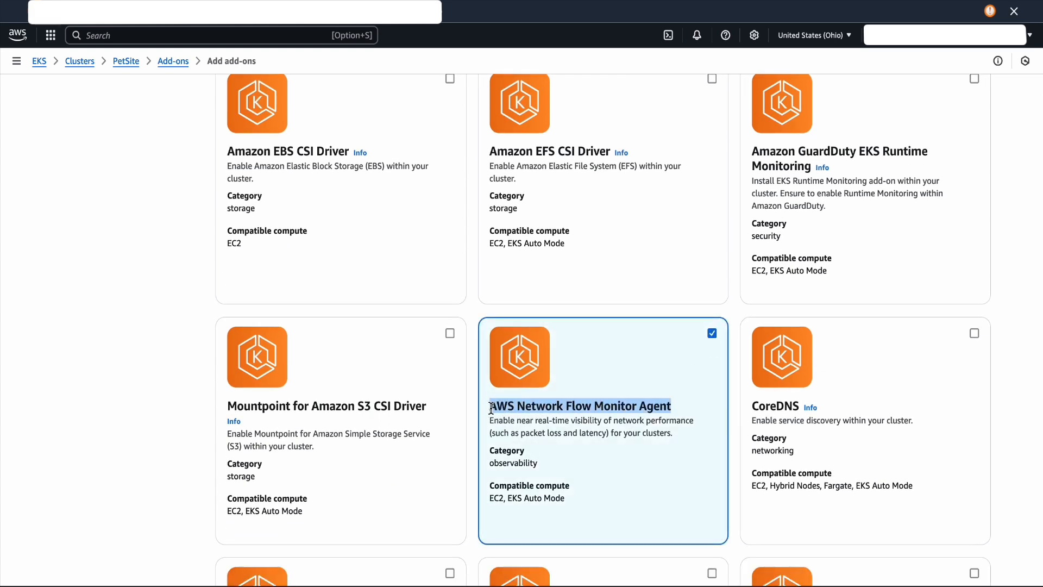
{"action": "scroll", "scroll_direction": "down", "scroll_amount": 3}
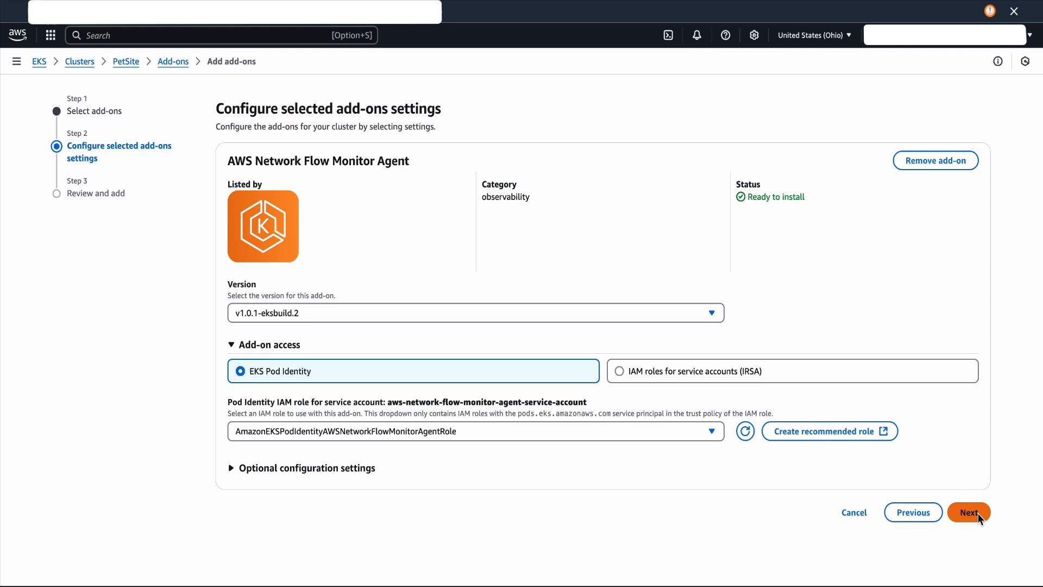
{"action": "left_click", "coordinate": [967, 512]}
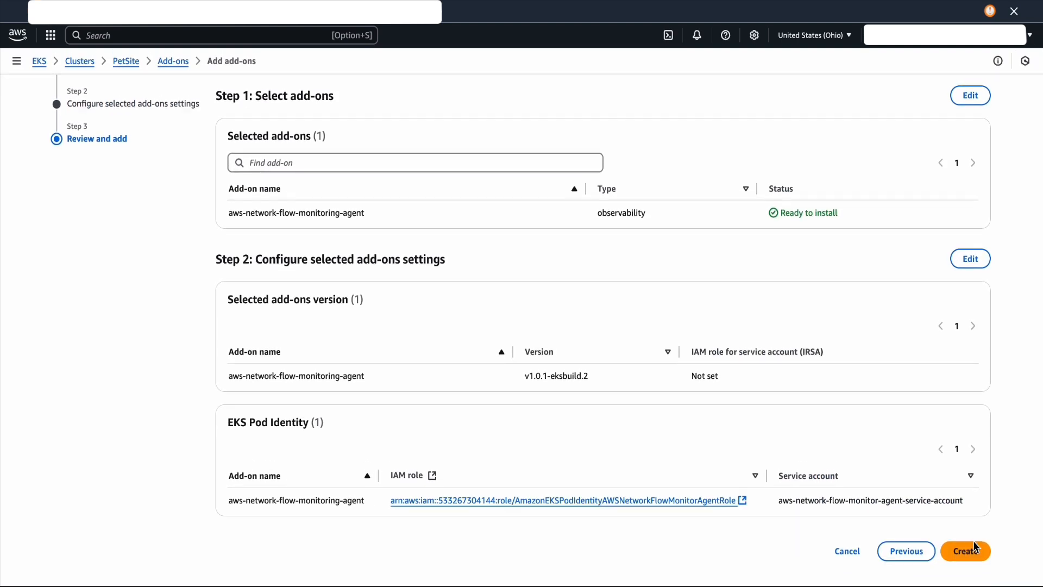
{"action": "left_click", "coordinate": [965, 551]}
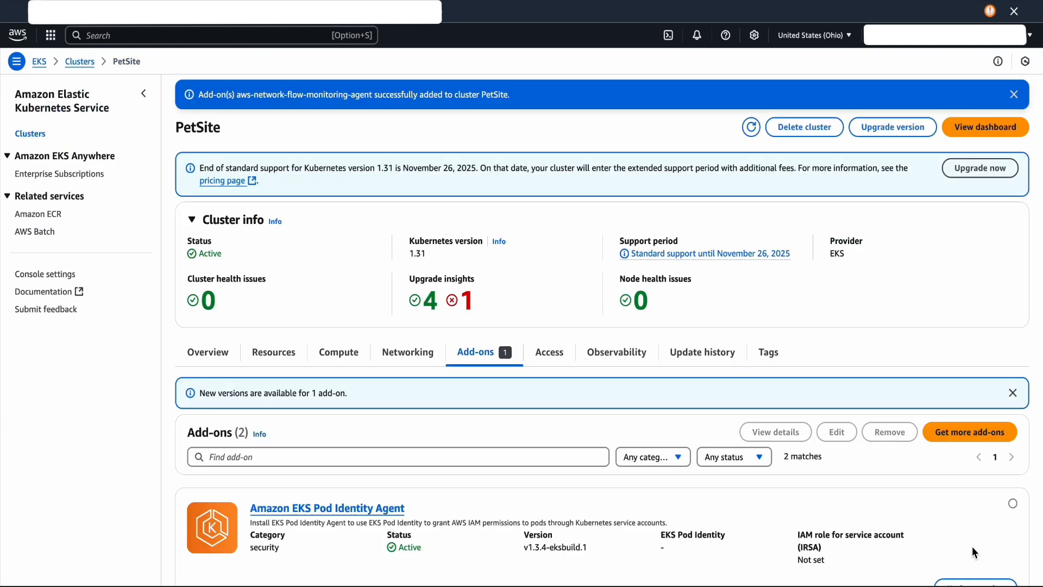
Confirm the agent add-on is Active, then search 'cloudw' to return to CloudWatch.
{"action": "scroll", "scroll_direction": "down", "scroll_amount": 3}
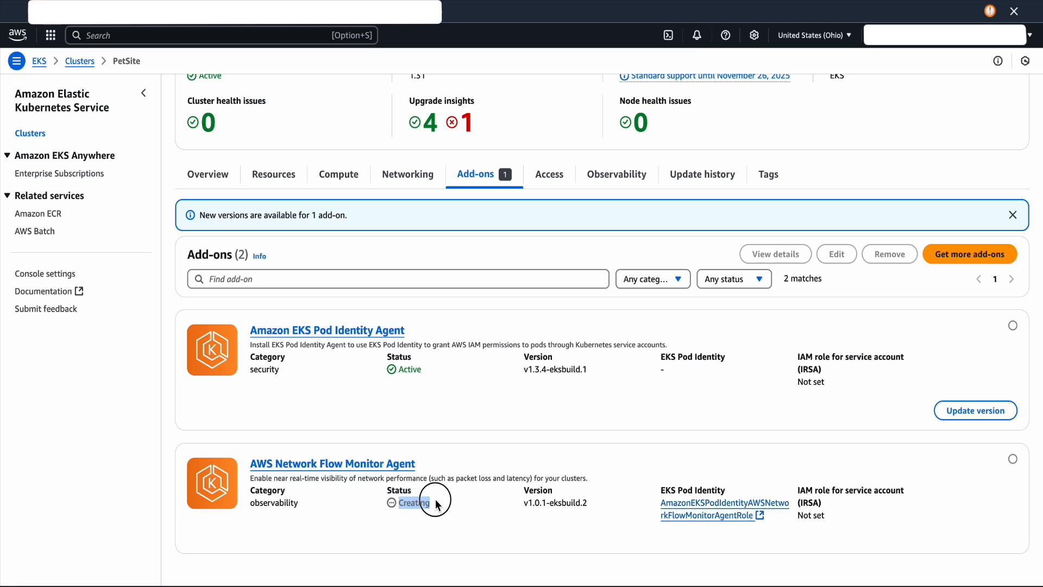
{"action": "mouse_move", "coordinate": [644, 564]}
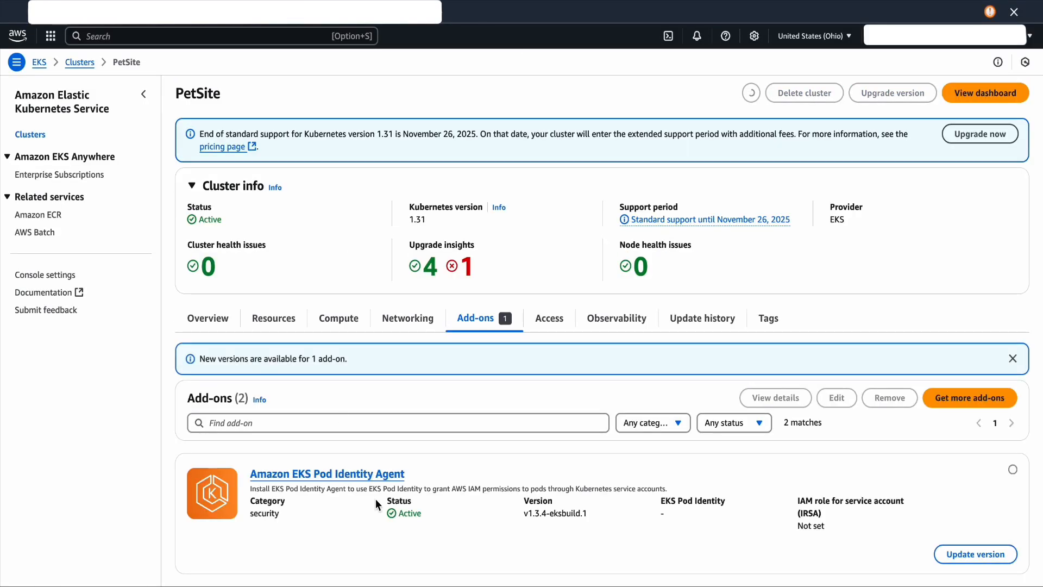
{"action": "scroll", "scroll_direction": "down", "scroll_amount": 3}
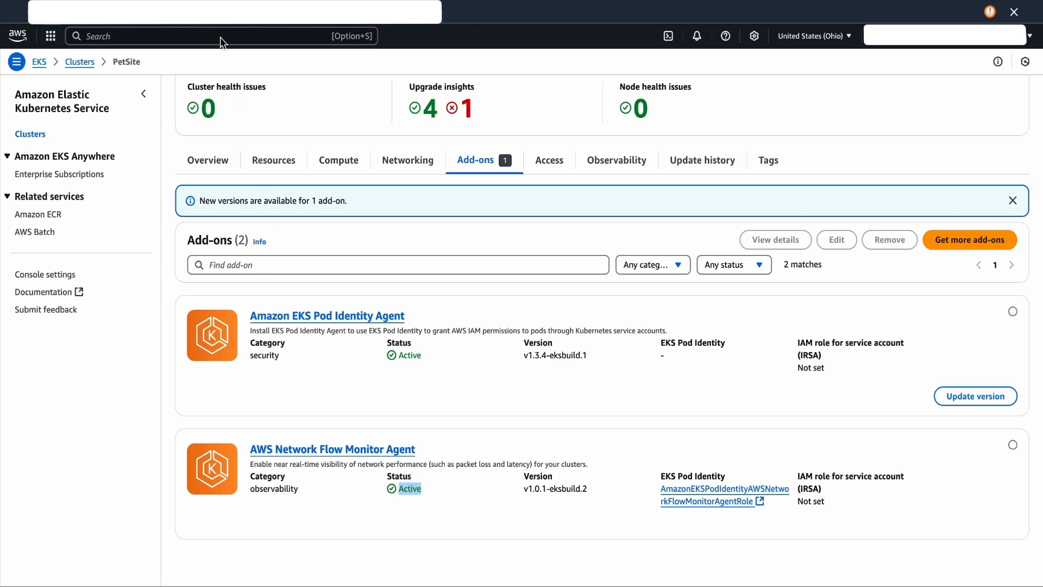
{"action": "type", "text": "cloudw"}
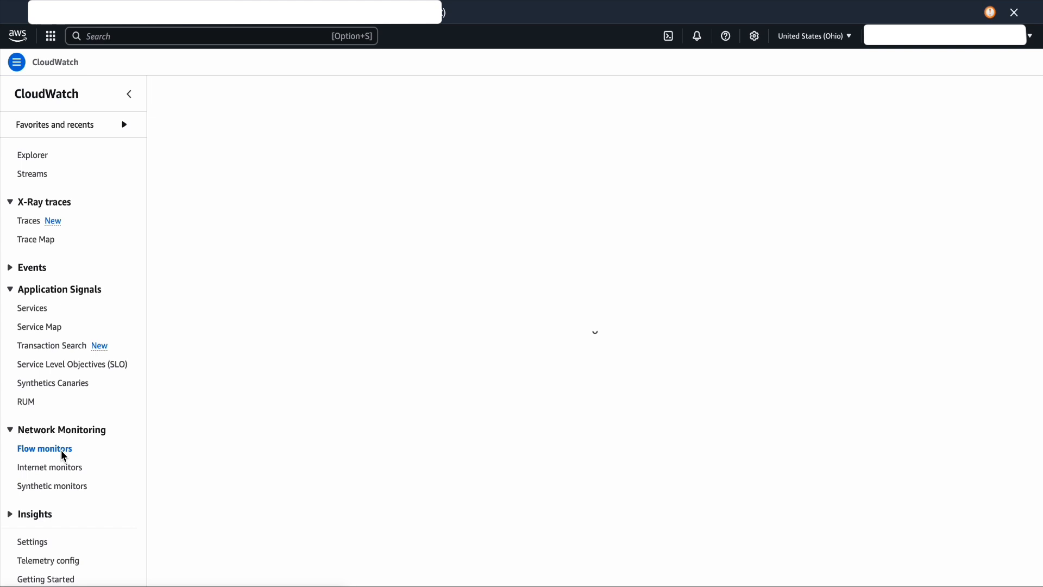
Review workload insights charts within an AZ, between AZs and between VPCs.
{"action": "left_click", "coordinate": [44, 449]}
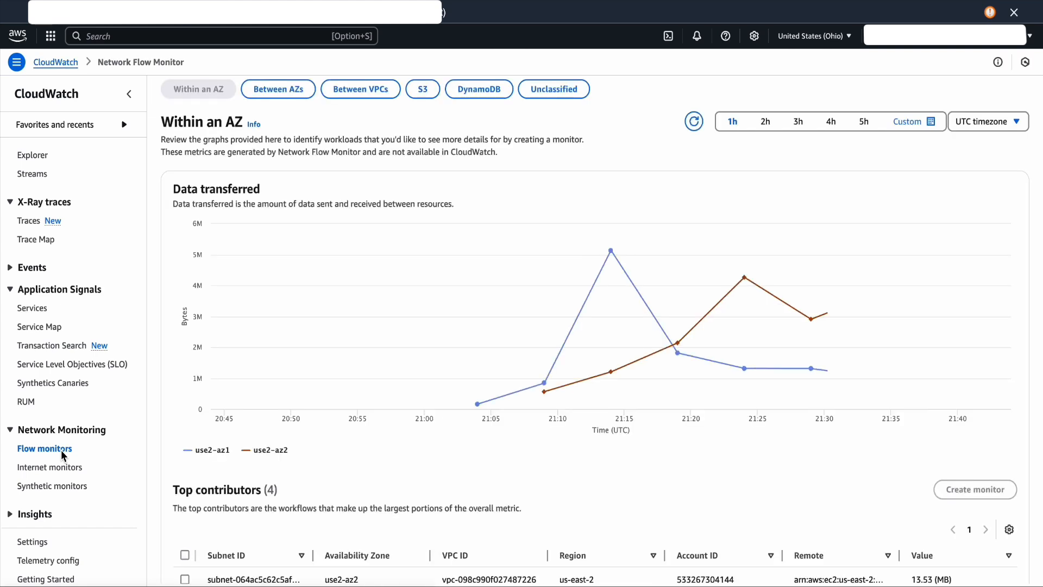
{"action": "mouse_move", "coordinate": [476, 404]}
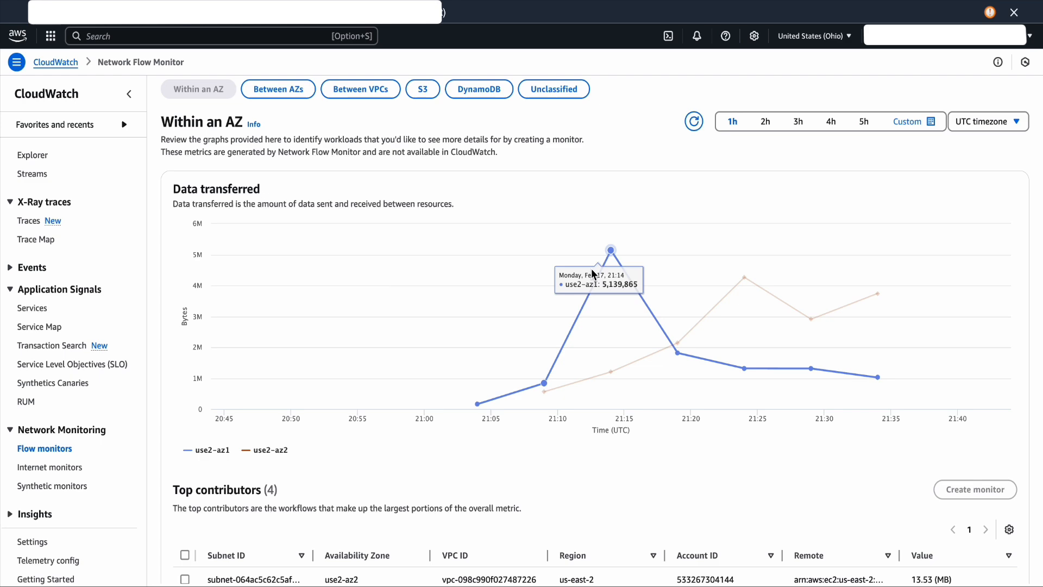
{"action": "mouse_move", "coordinate": [671, 353]}
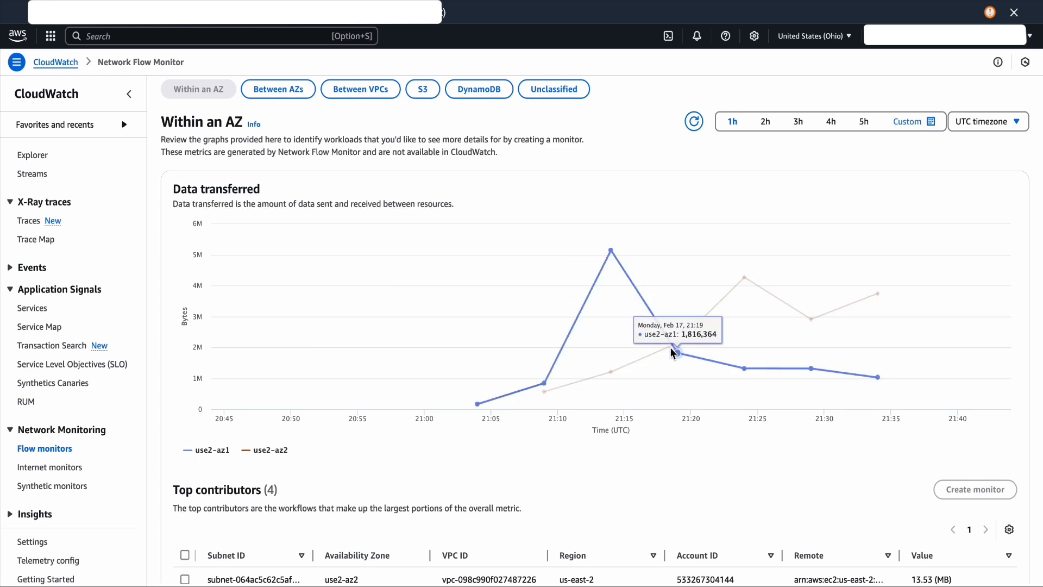
{"action": "scroll", "scroll_direction": "down", "scroll_amount": 3}
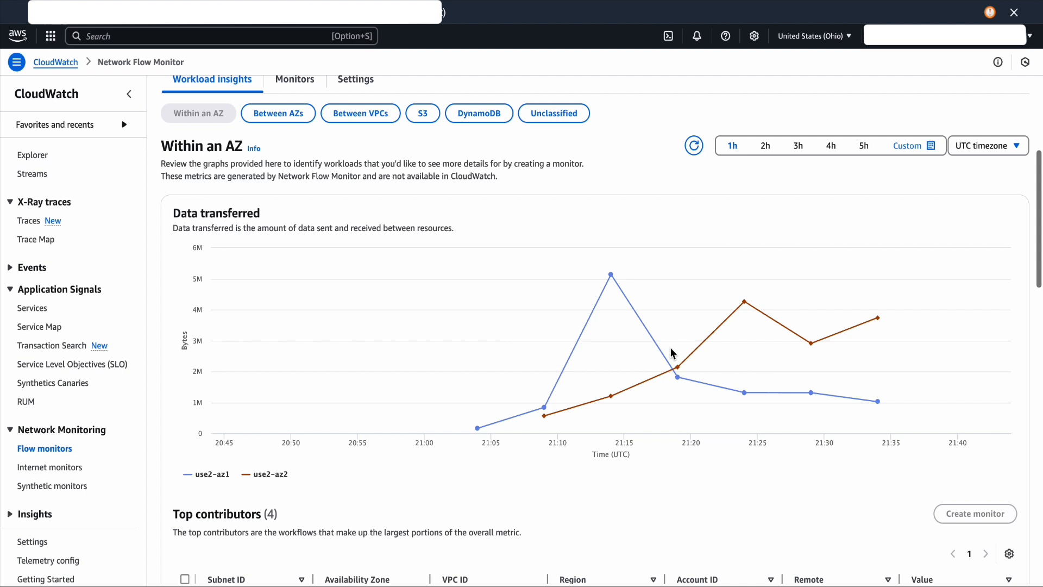
{"action": "left_click", "coordinate": [277, 112]}
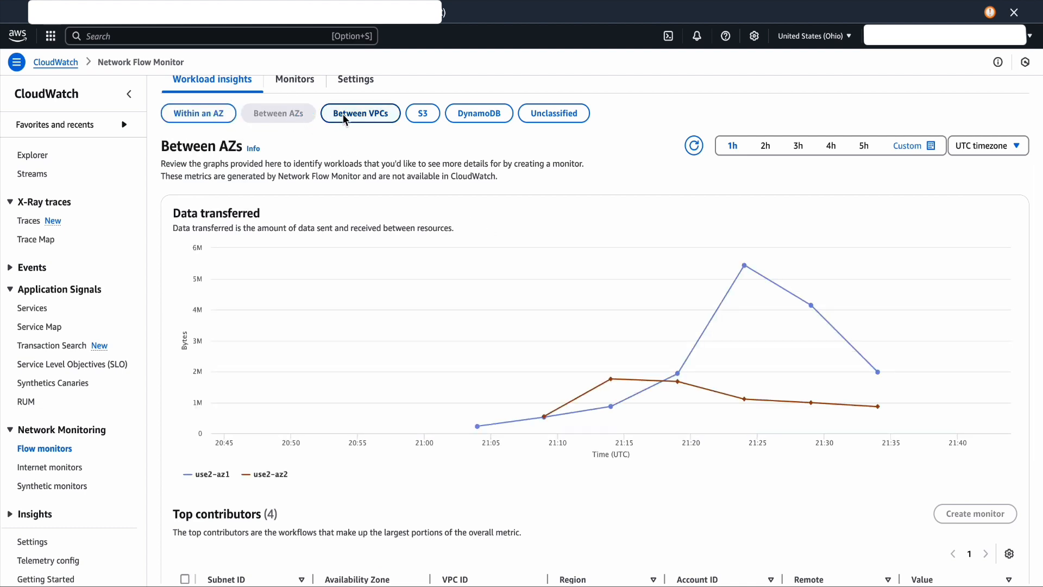
{"action": "left_click", "coordinate": [359, 112]}
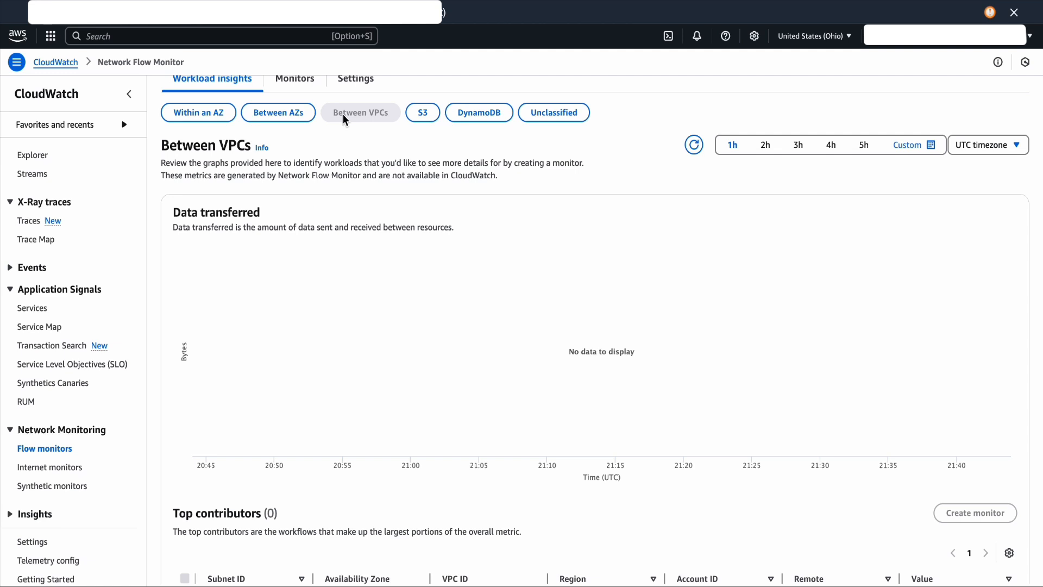
{"action": "scroll", "scroll_direction": "down", "scroll_amount": 3}
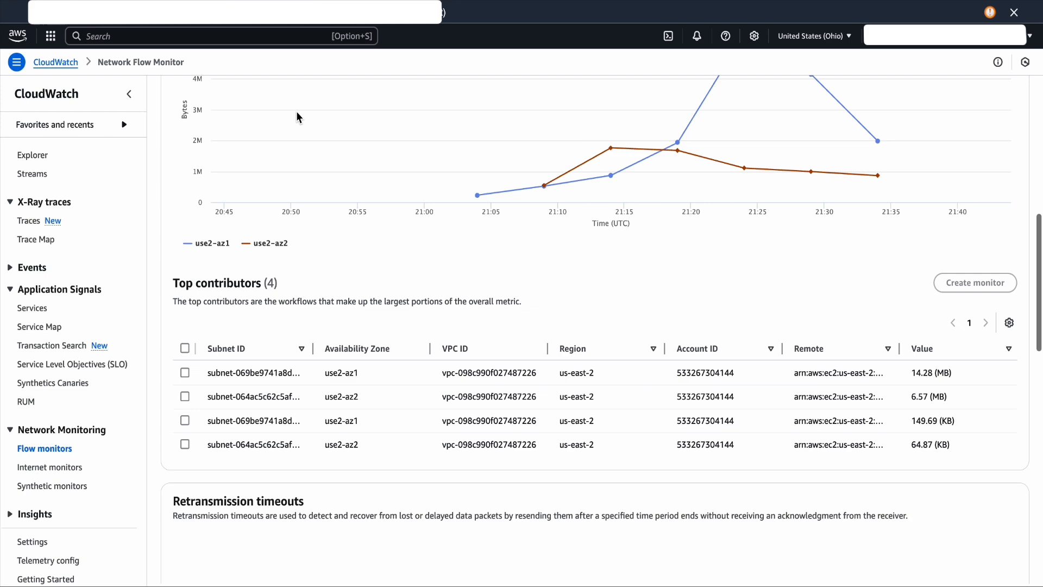
{"action": "scroll", "scroll_direction": "down", "scroll_amount": 3}
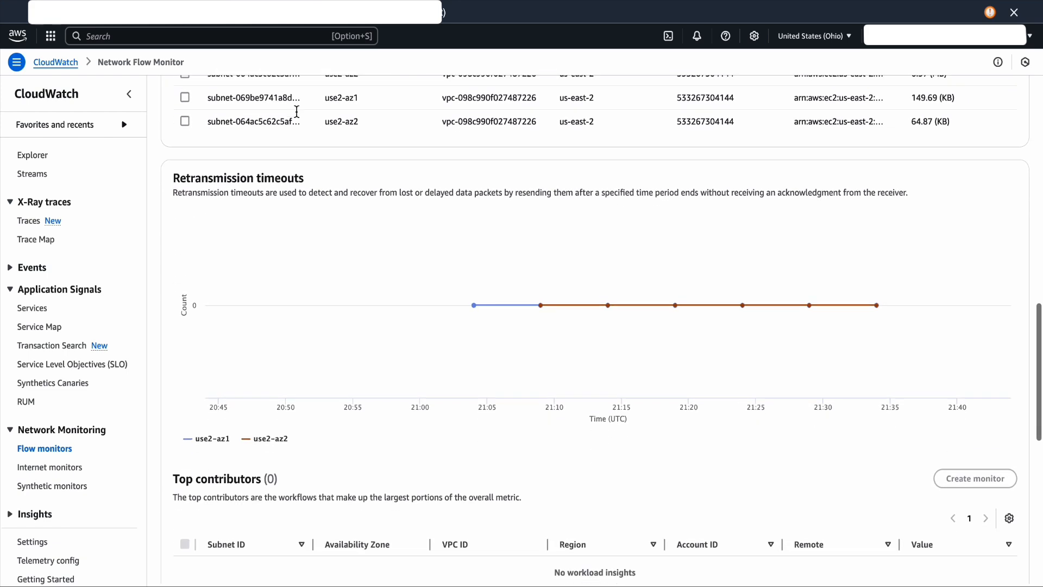
{"action": "scroll", "scroll_direction": "down", "scroll_amount": 3}
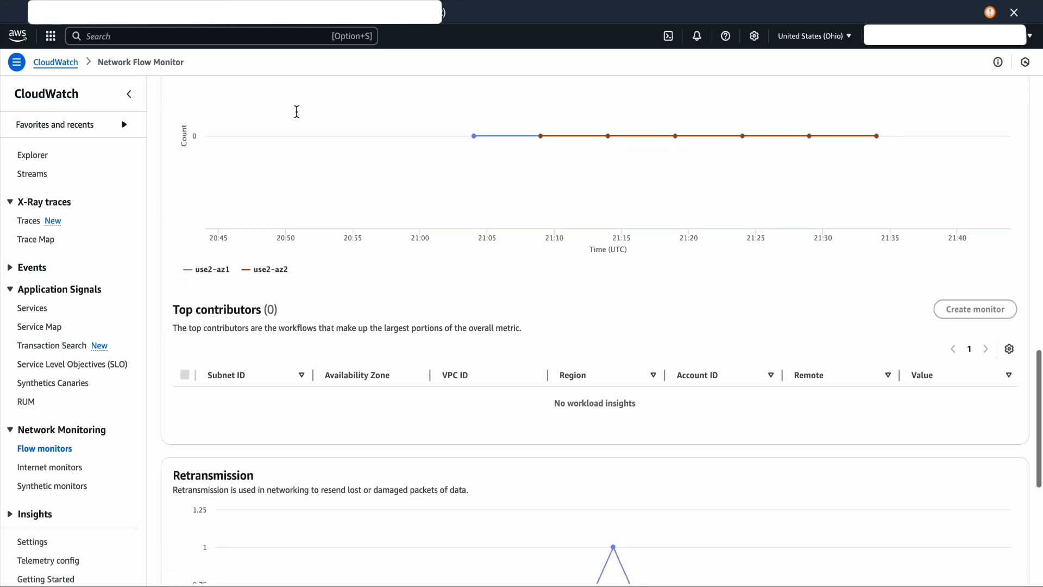
{"action": "scroll", "scroll_direction": "down", "scroll_amount": 3}
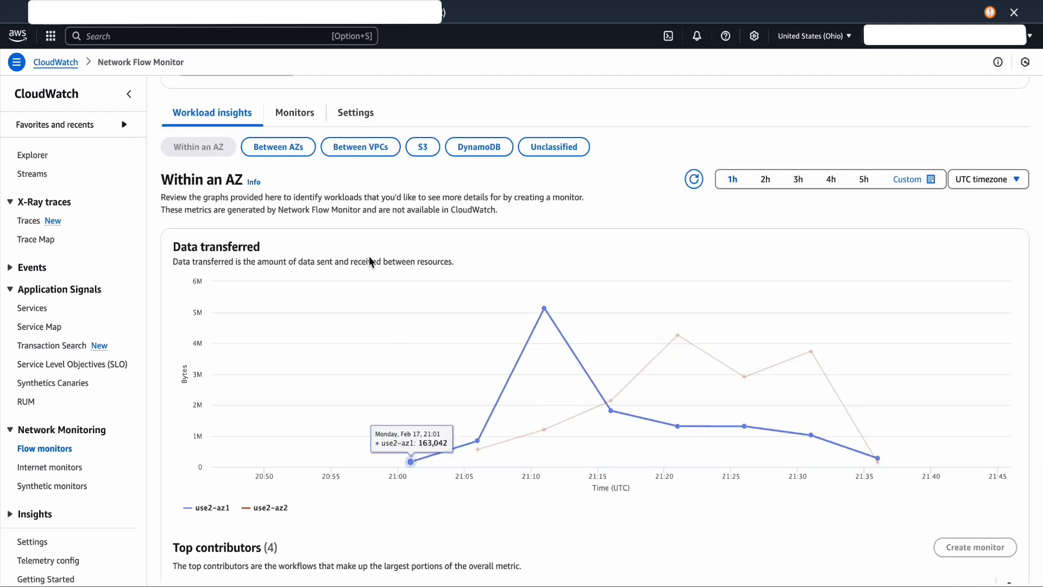
Create a flow monitor named Demo covering VPC vpc-098c990f027487226.
{"action": "left_click", "coordinate": [294, 112]}
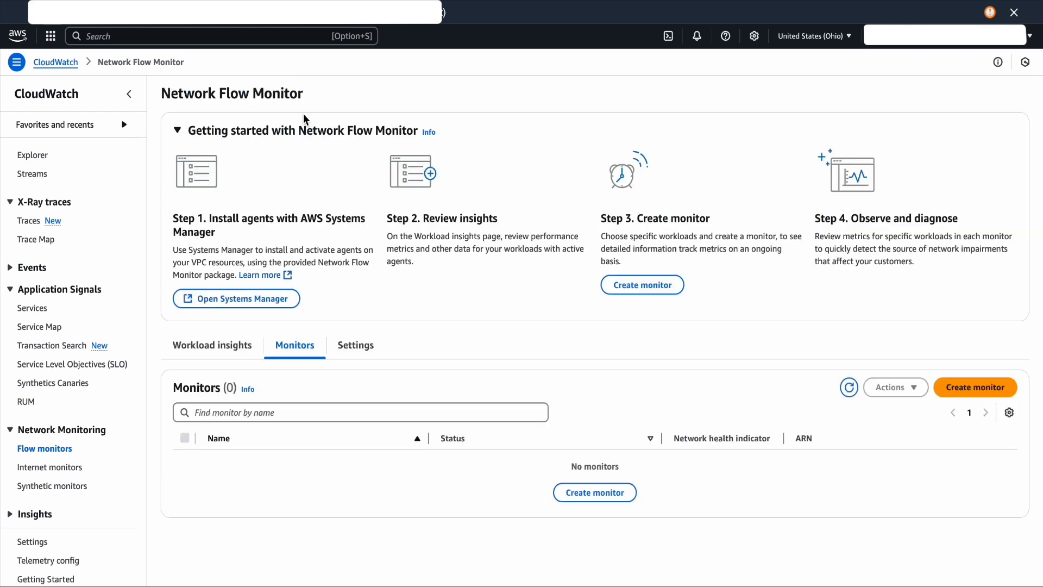
{"action": "left_click", "coordinate": [975, 386]}
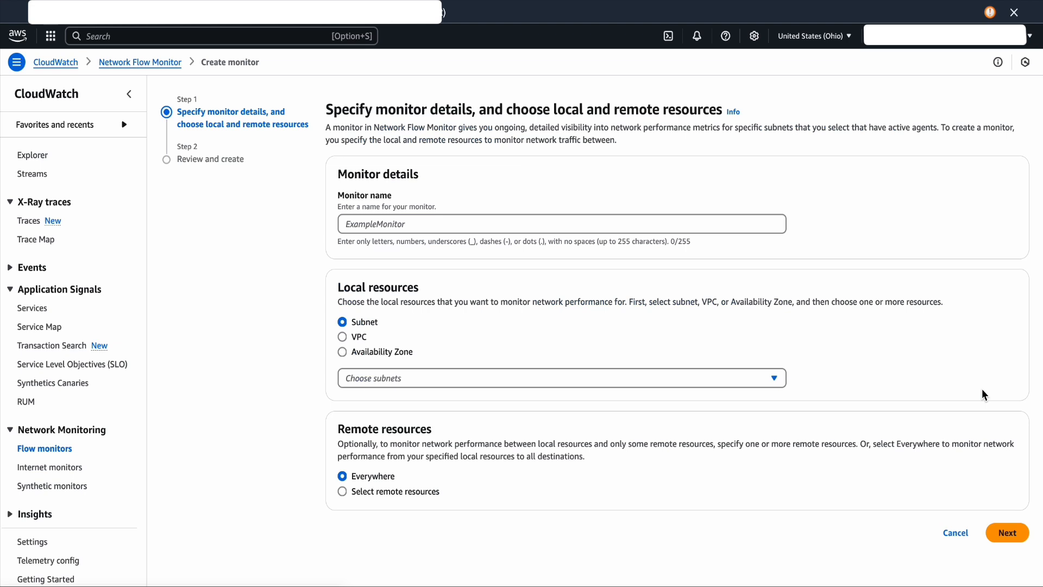
{"action": "left_click", "coordinate": [560, 224]}
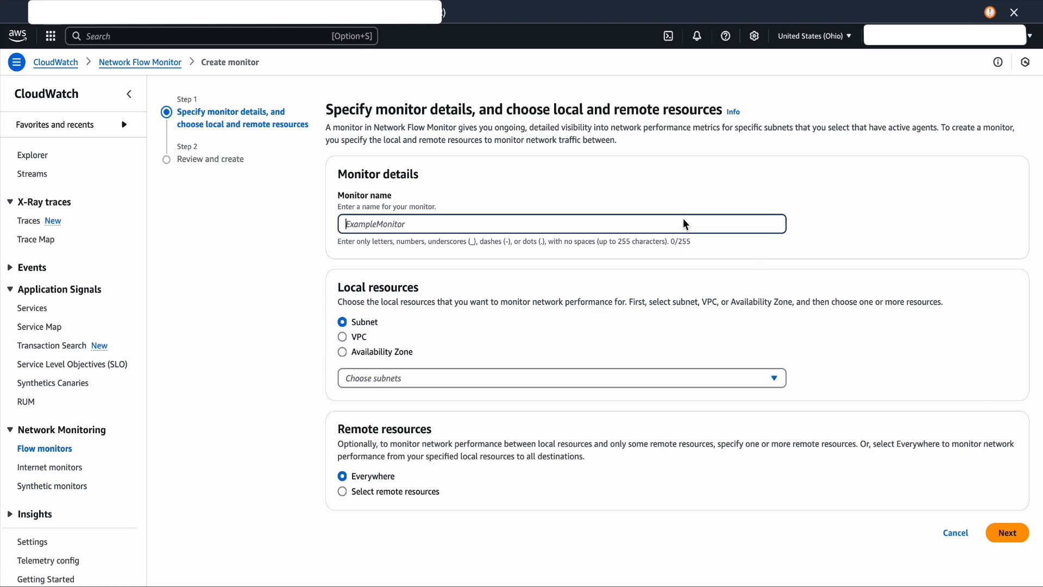
{"action": "type", "text": "Demo"}
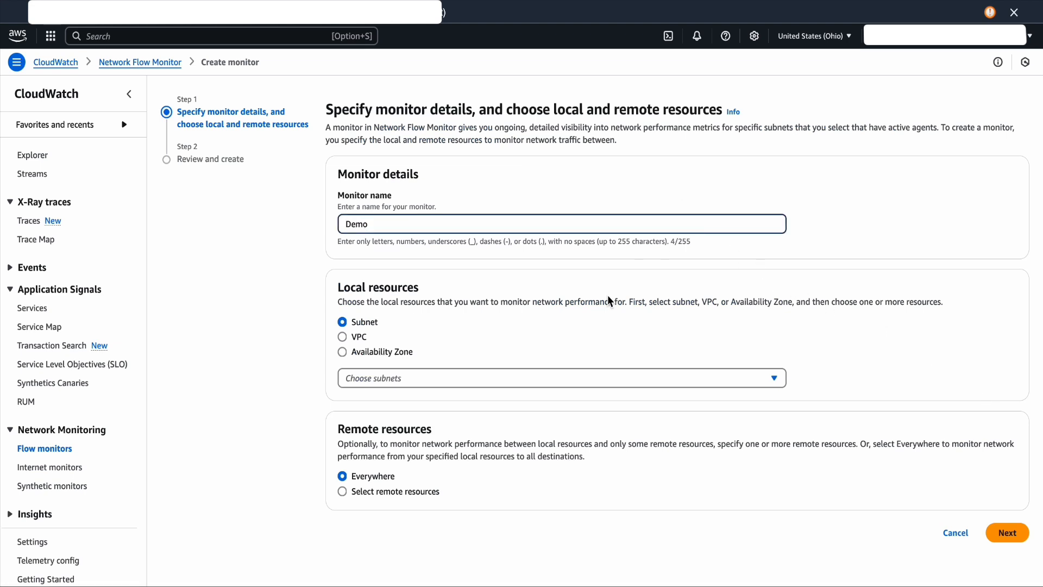
{"action": "left_click", "coordinate": [342, 336]}
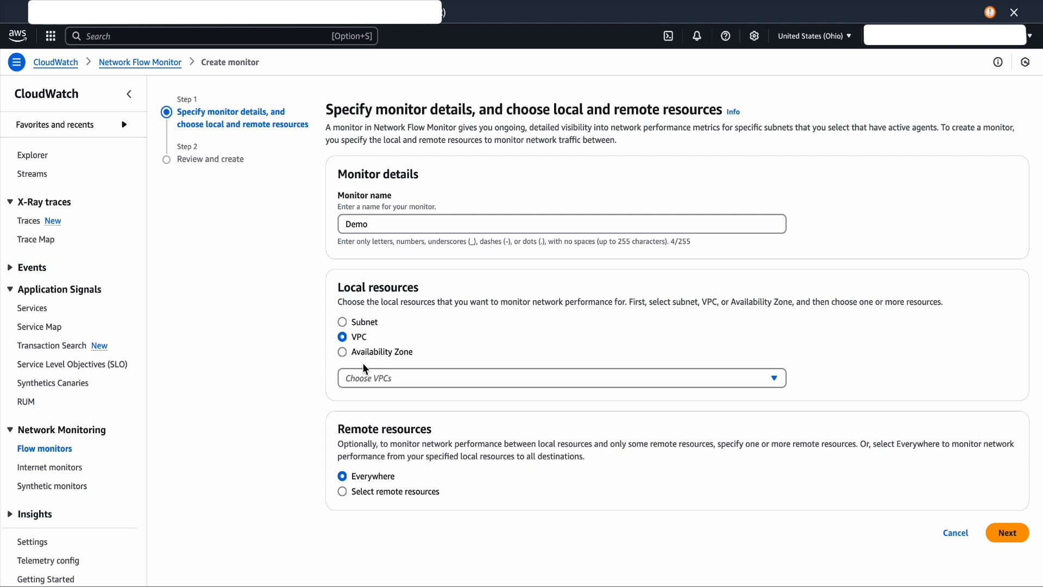
{"action": "left_click", "coordinate": [561, 377]}
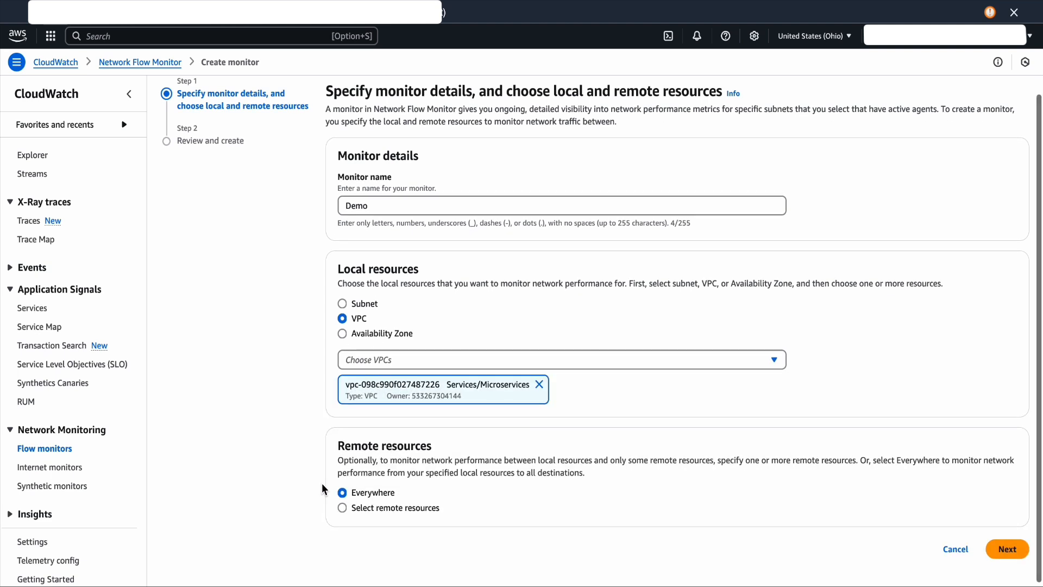
{"action": "mouse_move", "coordinate": [906, 548]}
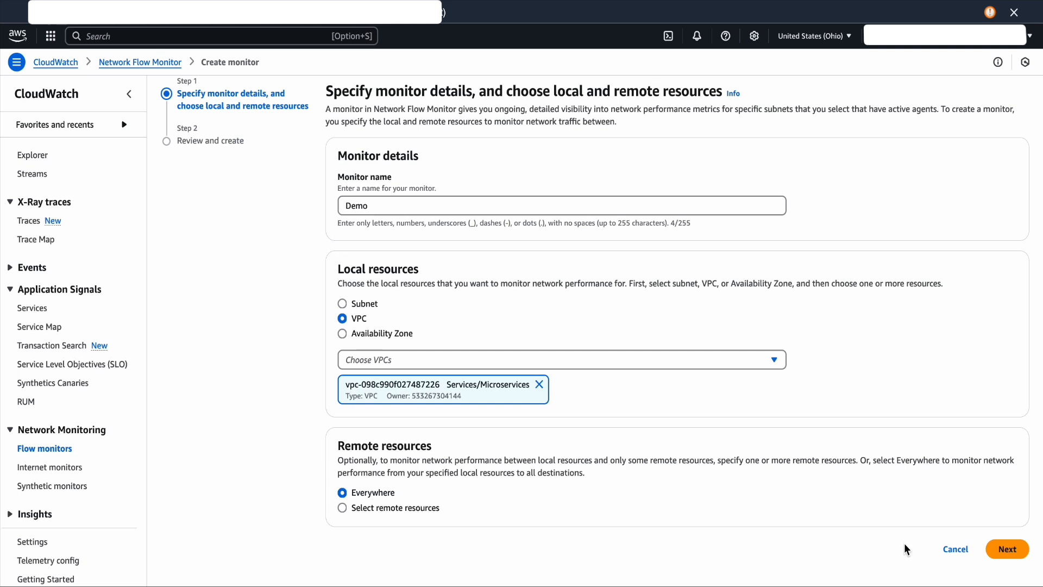
{"action": "left_click", "coordinate": [1006, 549]}
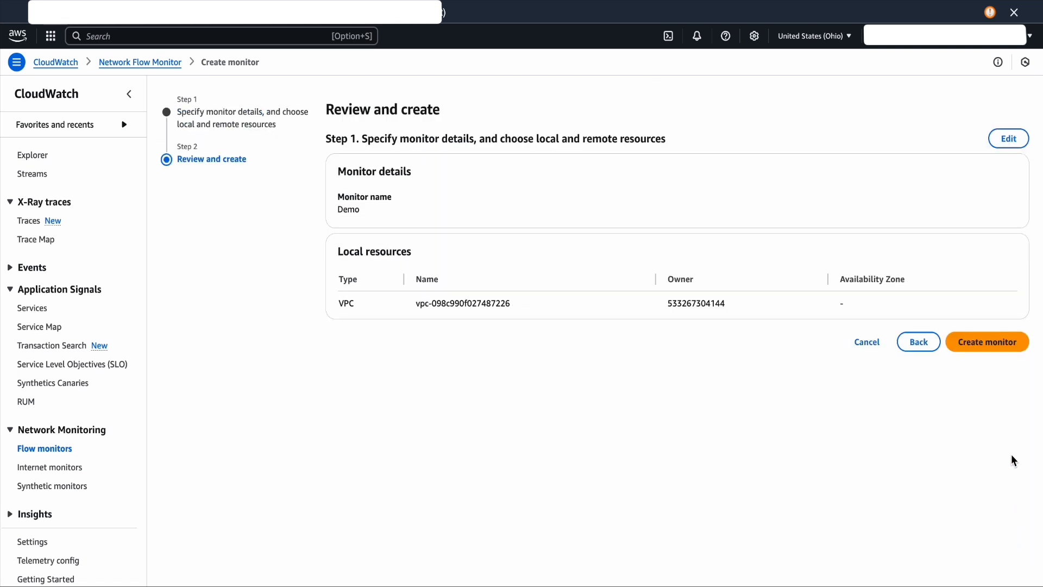
{"action": "left_click", "coordinate": [985, 341]}
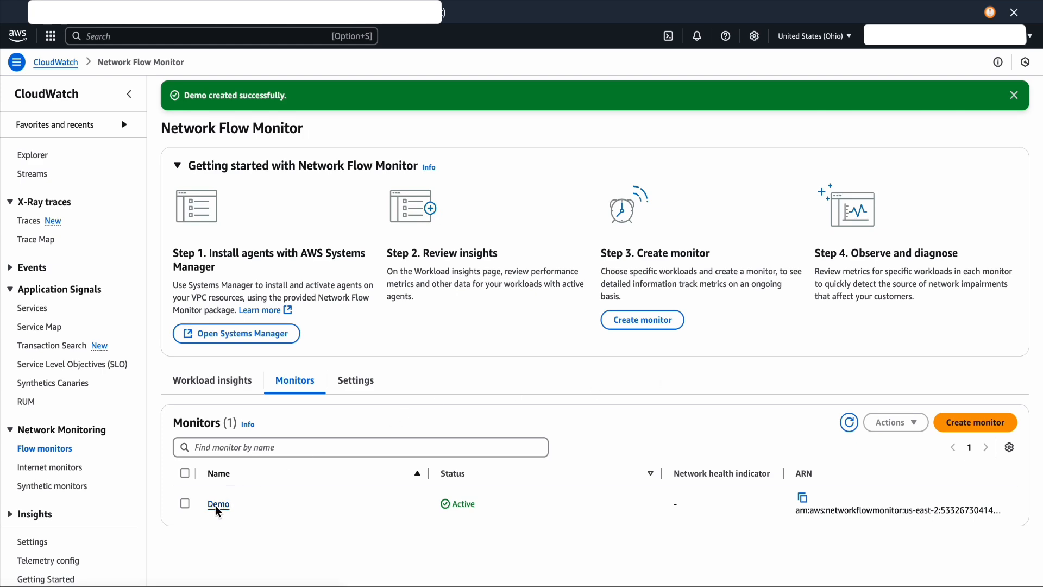
{"action": "left_click", "coordinate": [217, 503]}
{"action": "type", "text": "SNS"}
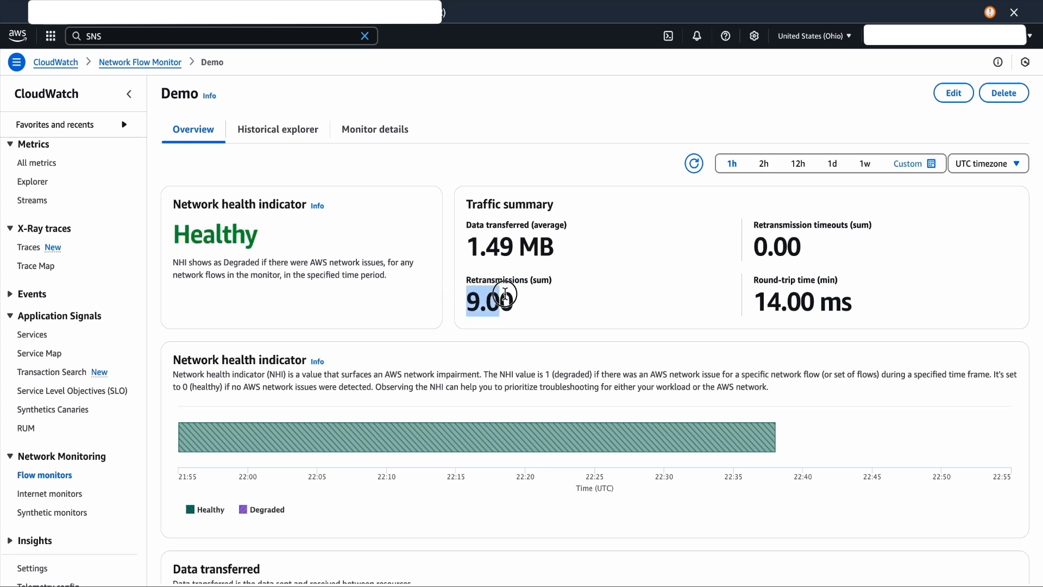
{"action": "scroll", "scroll_direction": "down", "scroll_amount": 3}
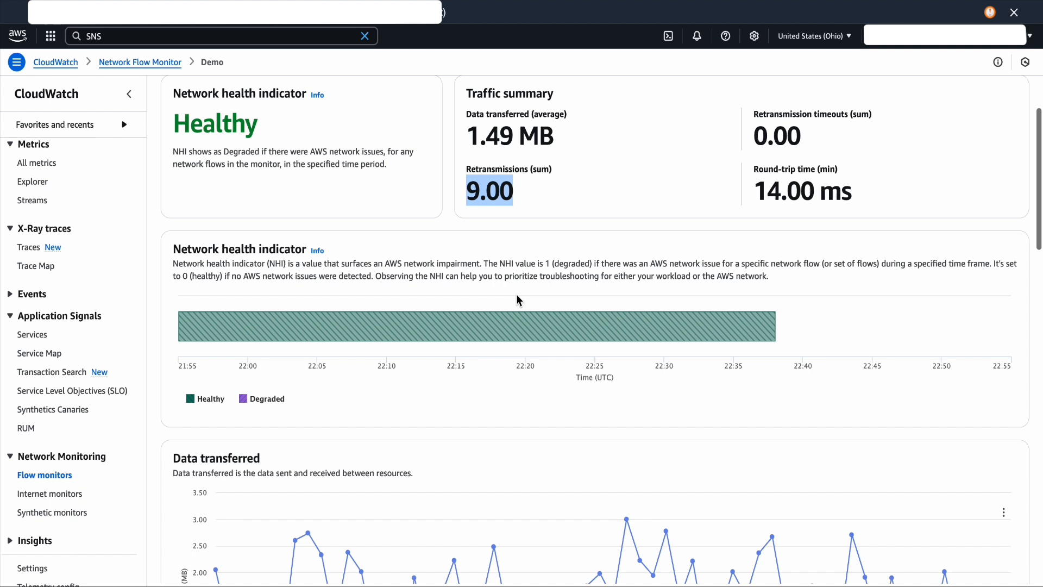
{"action": "mouse_move", "coordinate": [277, 332]}
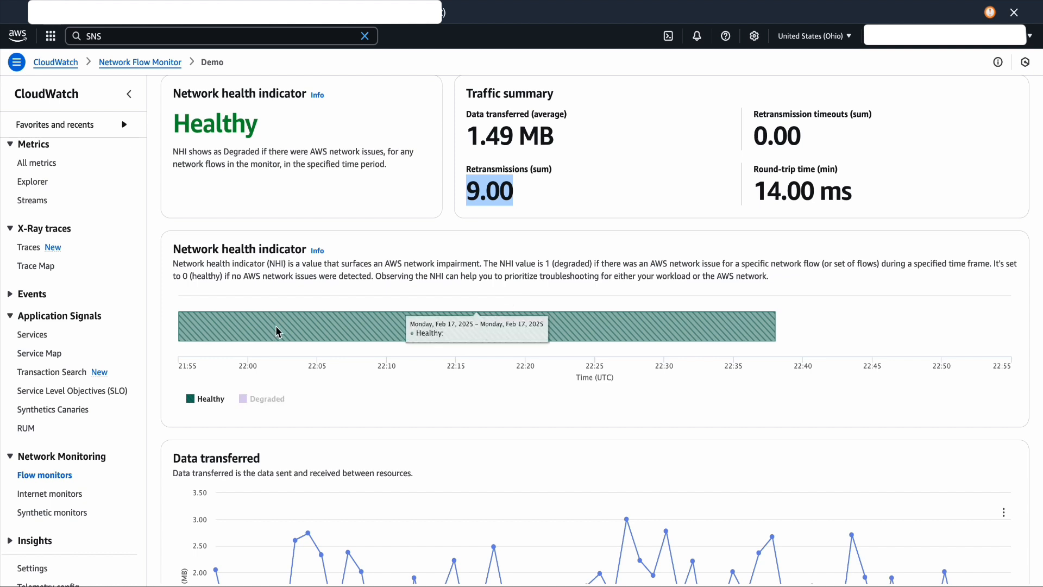
{"action": "scroll", "scroll_direction": "down", "scroll_amount": 3}
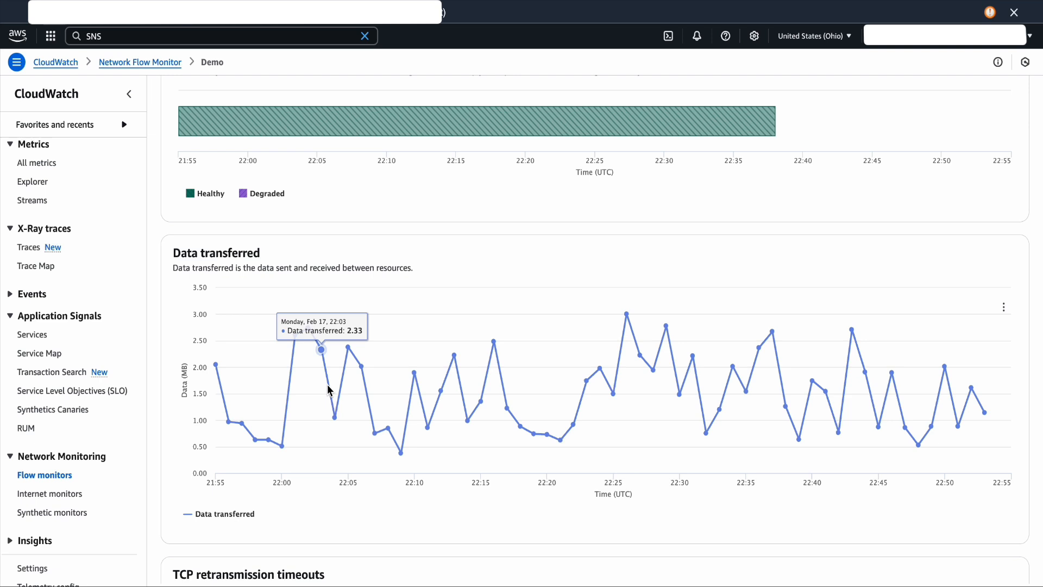
{"action": "scroll", "scroll_direction": "down", "scroll_amount": 3}
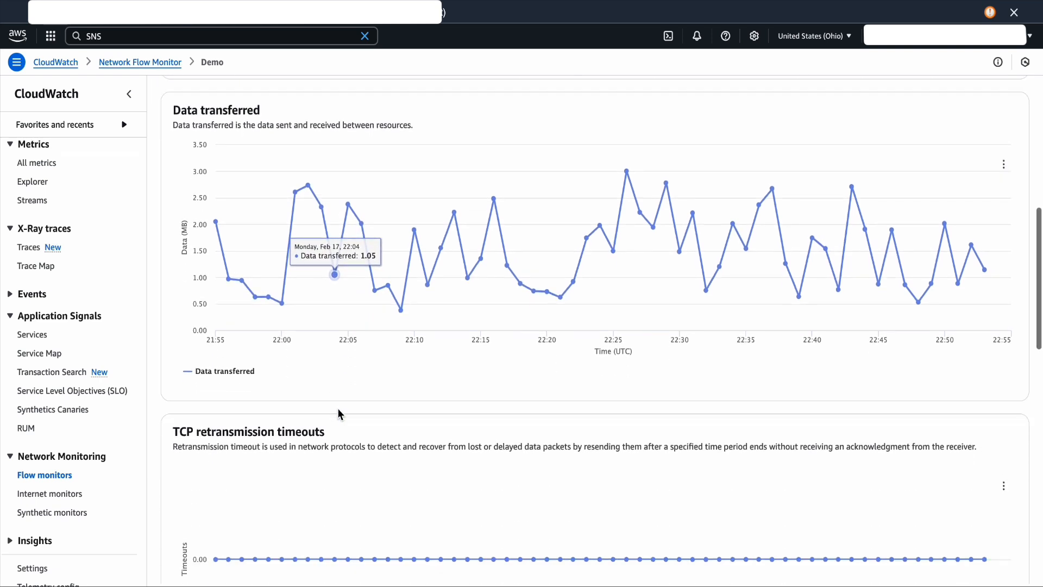
{"action": "scroll", "scroll_direction": "down", "scroll_amount": 3}
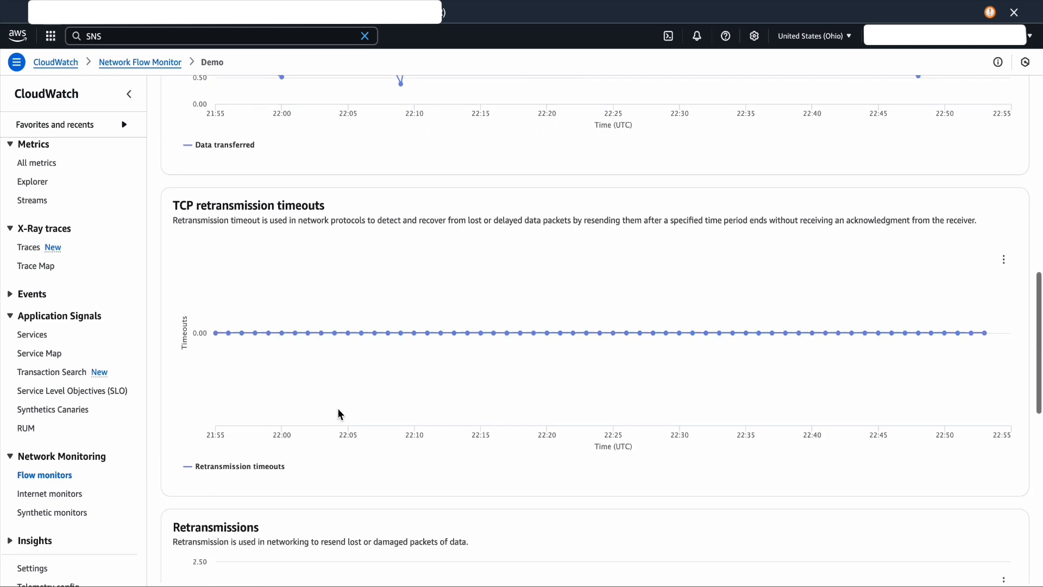
{"action": "scroll", "scroll_direction": "down", "scroll_amount": 3}
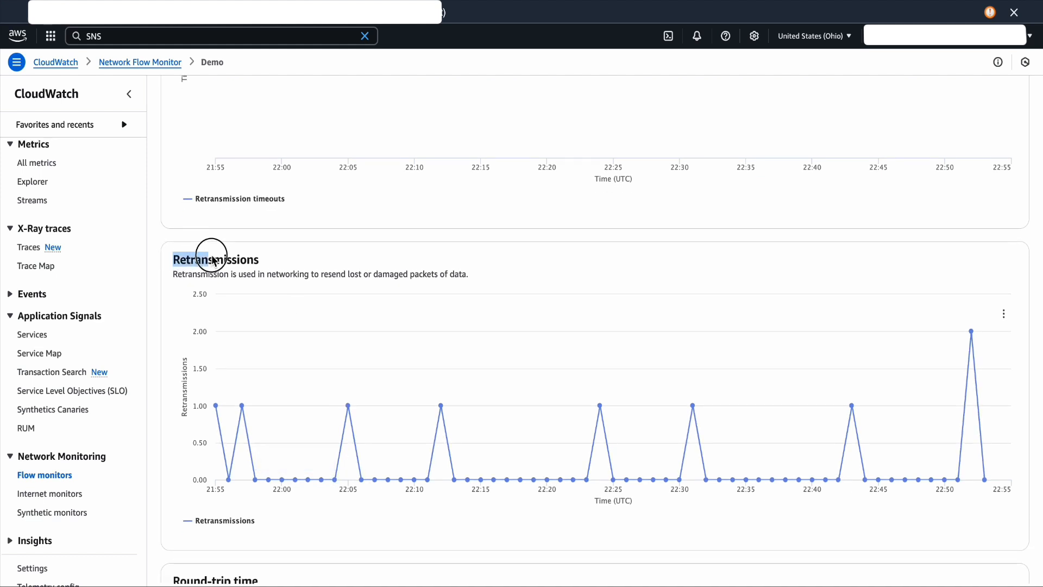
{"action": "mouse_move", "coordinate": [595, 408]}
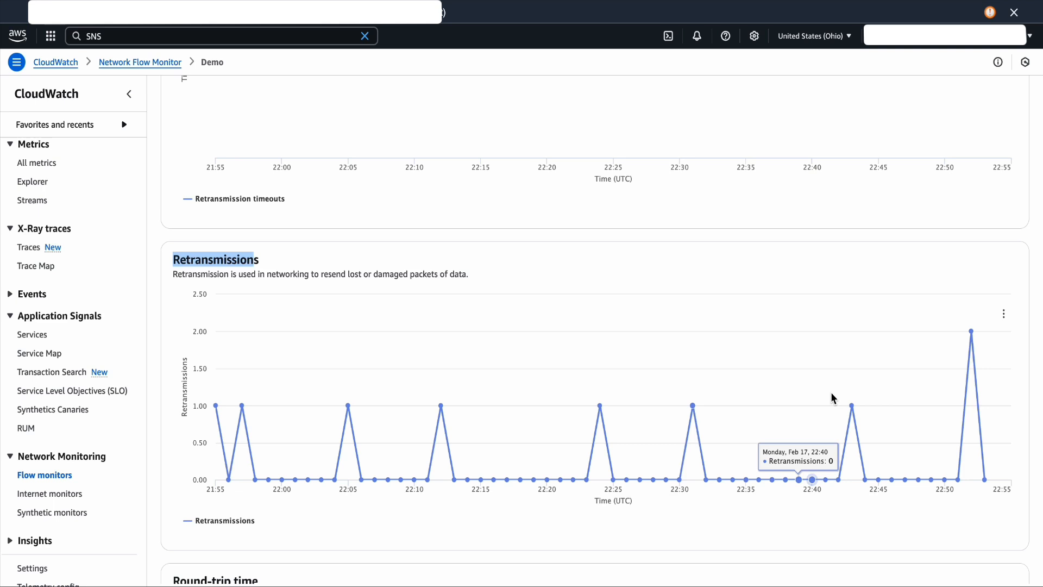
{"action": "scroll", "scroll_direction": "down", "scroll_amount": 3}
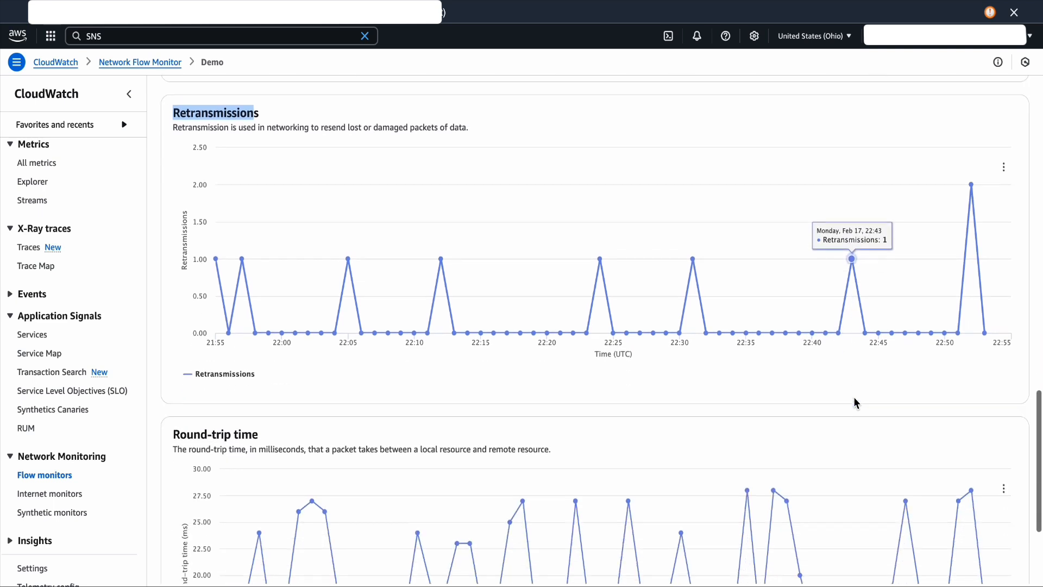
{"action": "scroll", "scroll_direction": "down", "scroll_amount": 3}
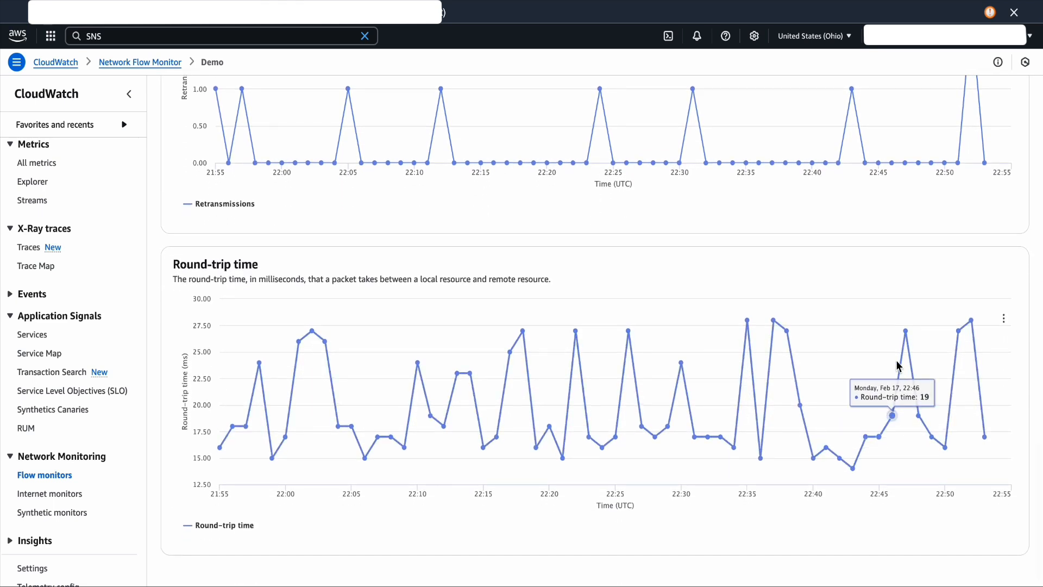
{"action": "mouse_move", "coordinate": [996, 308]}
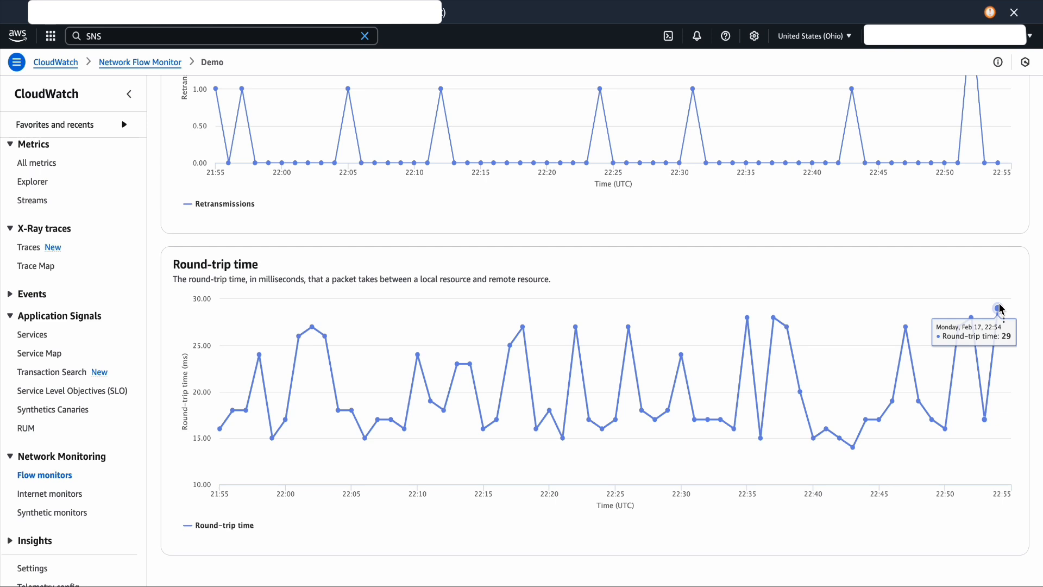
{"action": "mouse_move", "coordinate": [988, 407]}
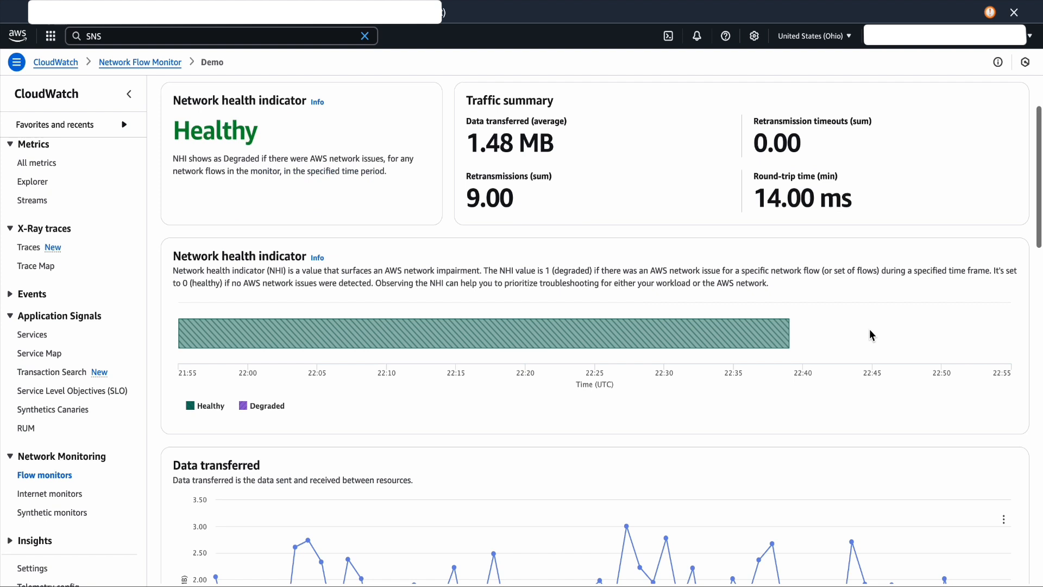
View the topology of the retransmission flow from 11.0.203.38 to 11.0.215.191 in the historical explorer.
{"action": "left_click", "coordinate": [277, 129]}
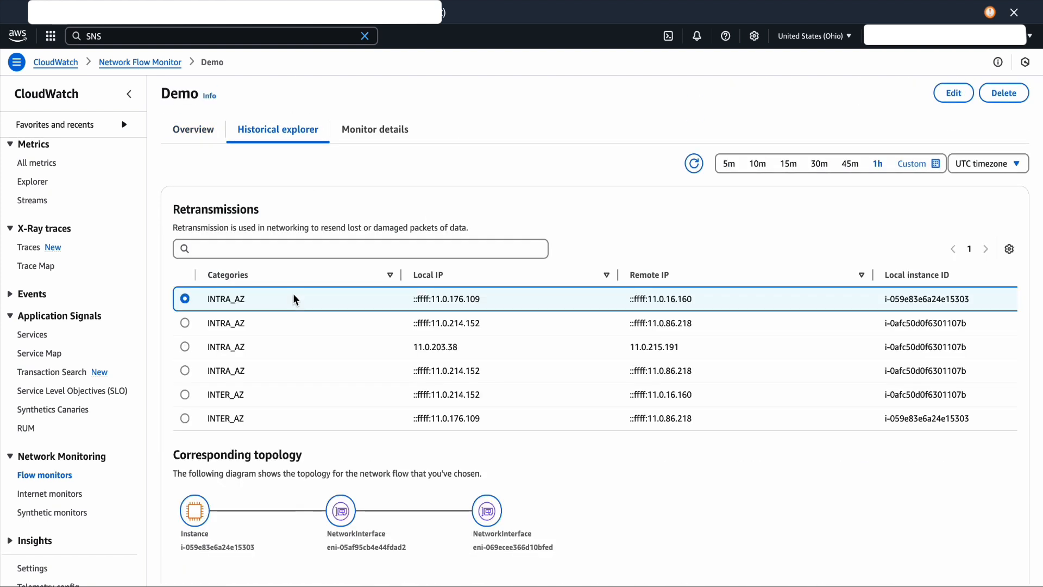
{"action": "left_click", "coordinate": [184, 293]}
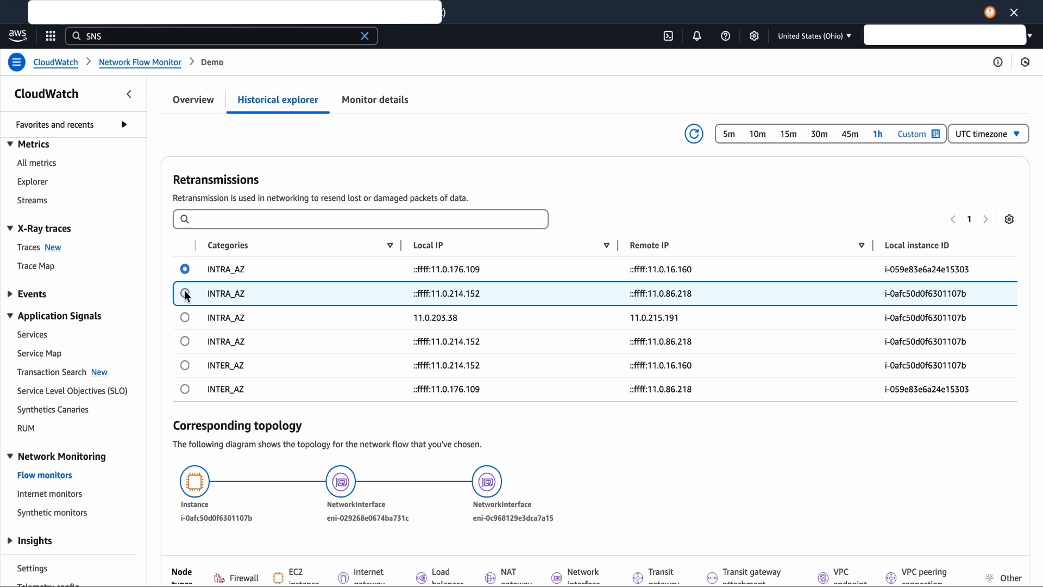
{"action": "left_click", "coordinate": [185, 293]}
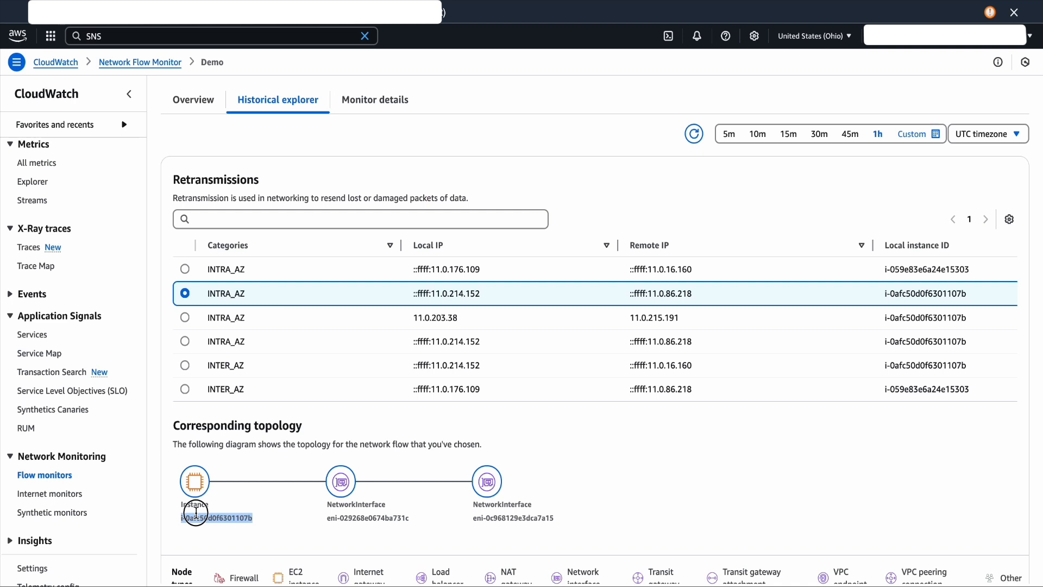
{"action": "left_click", "coordinate": [185, 318]}
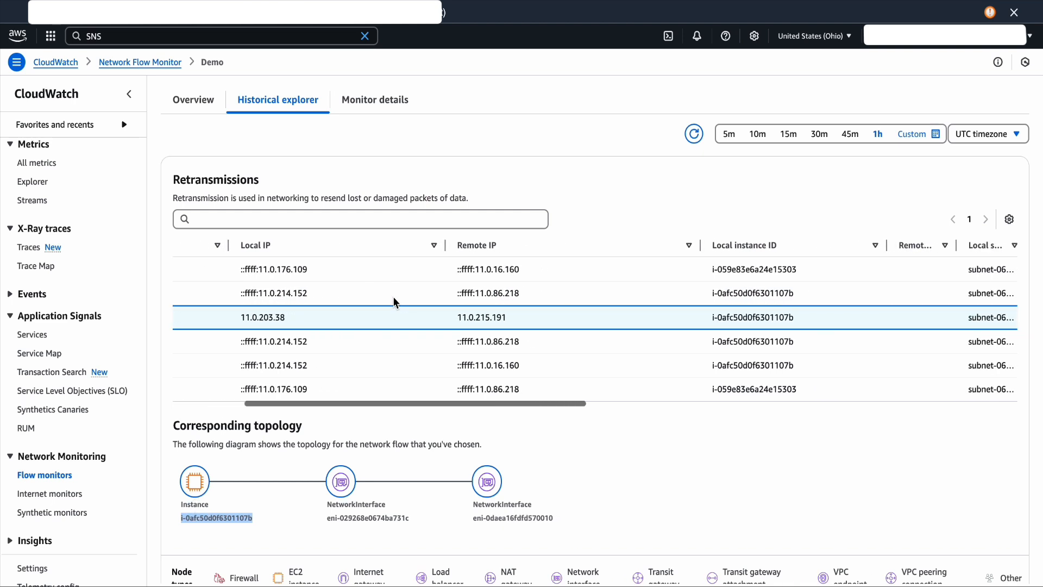
{"action": "scroll", "scroll_direction": "right", "scroll_amount": 3}
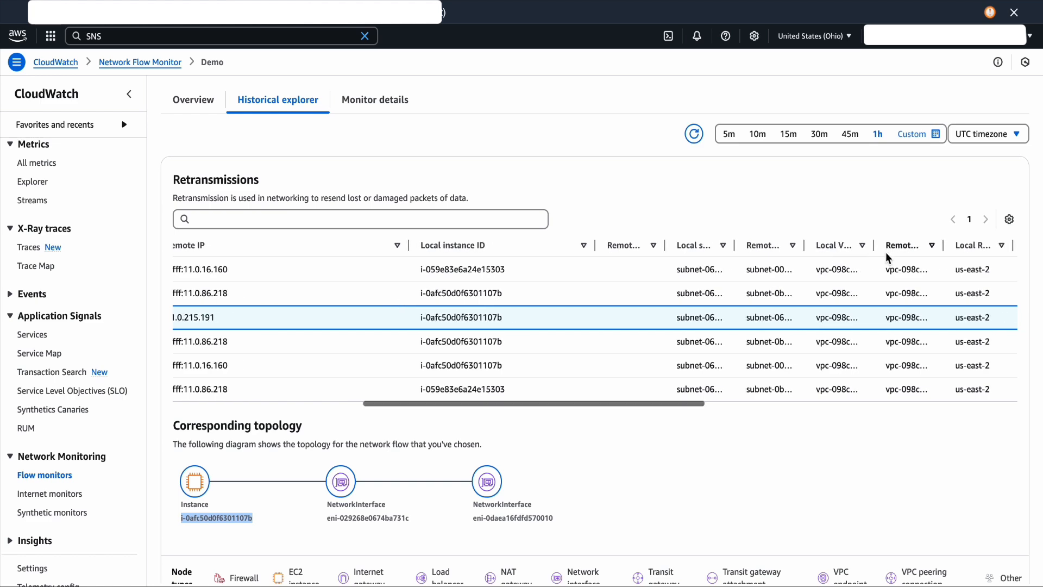
Show the Remote subnet ARN column and hide the Kubernetes local service and Pod name columns.
{"action": "left_click", "coordinate": [1008, 219]}
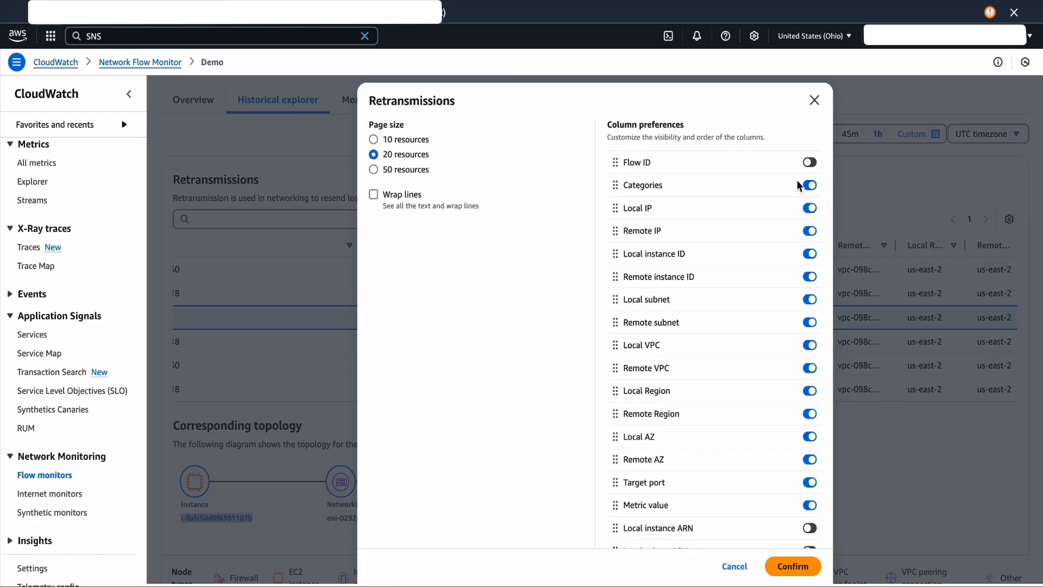
{"action": "scroll", "scroll_direction": "down", "scroll_amount": 3}
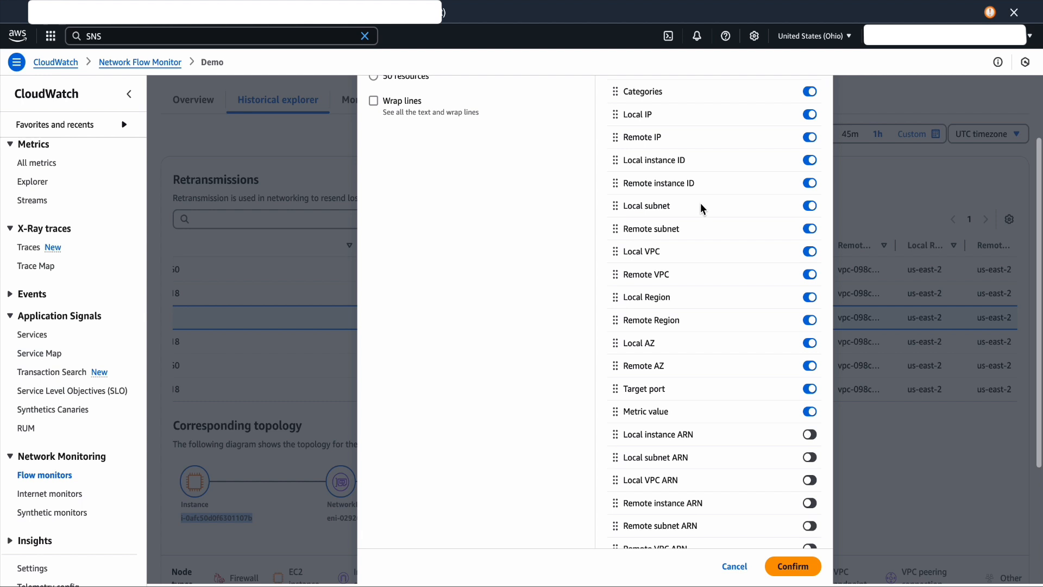
{"action": "scroll", "scroll_direction": "down", "scroll_amount": 3}
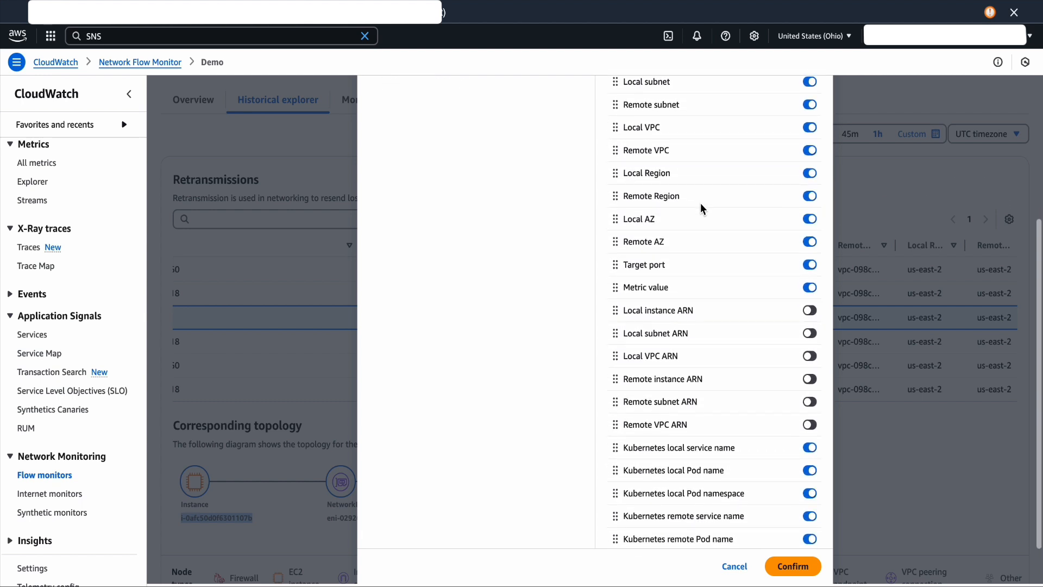
{"action": "scroll", "scroll_direction": "down", "scroll_amount": 3}
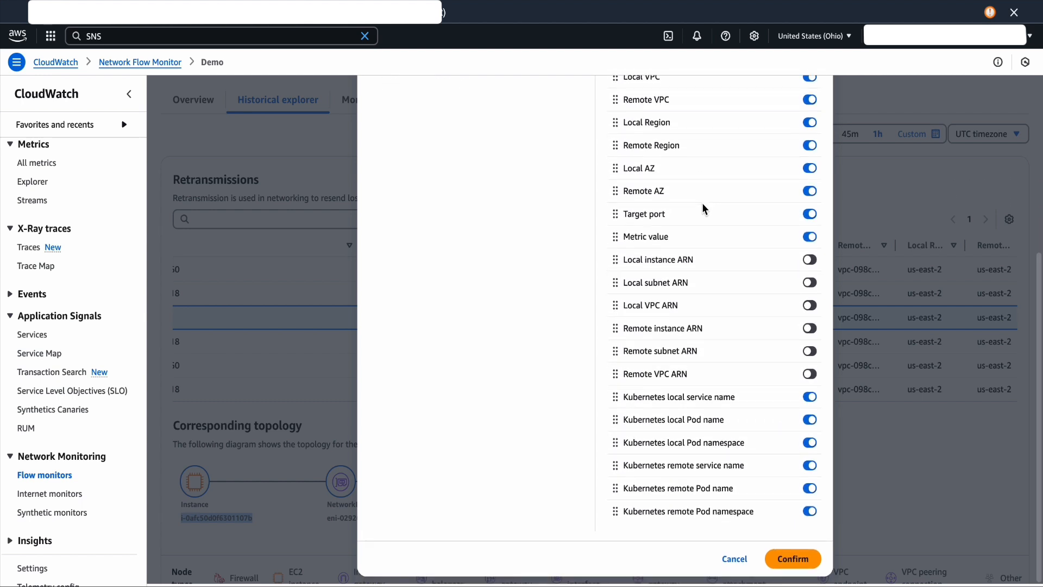
{"action": "left_click", "coordinate": [808, 350]}
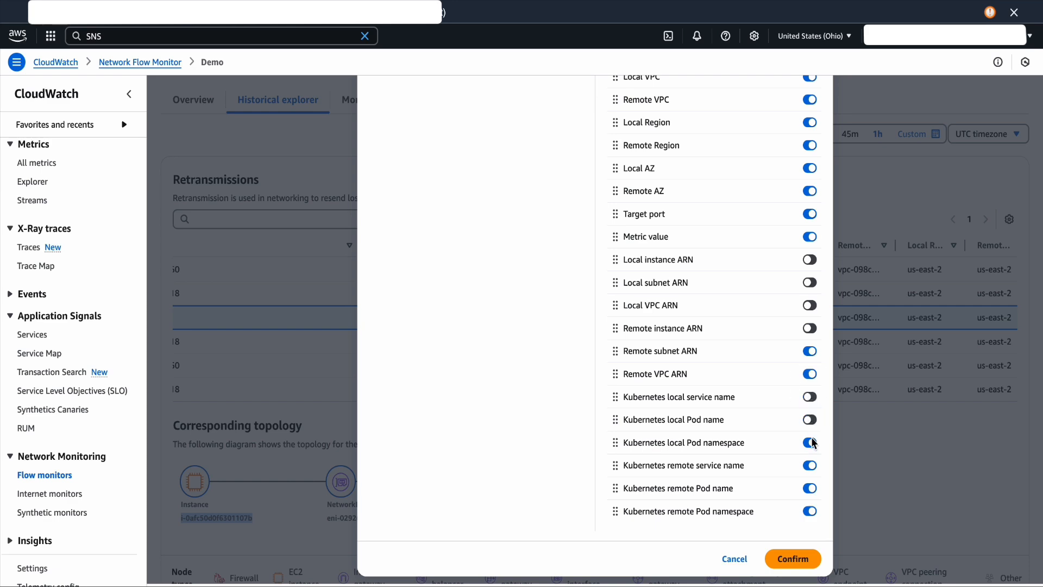
{"action": "left_click", "coordinate": [792, 558]}
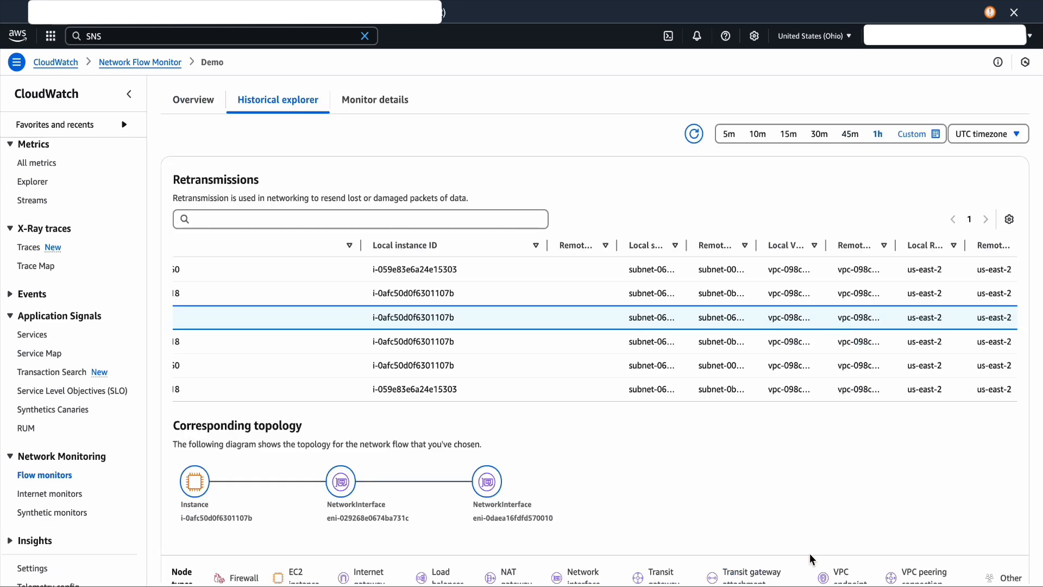
{"action": "scroll", "scroll_direction": "down", "scroll_amount": 3}
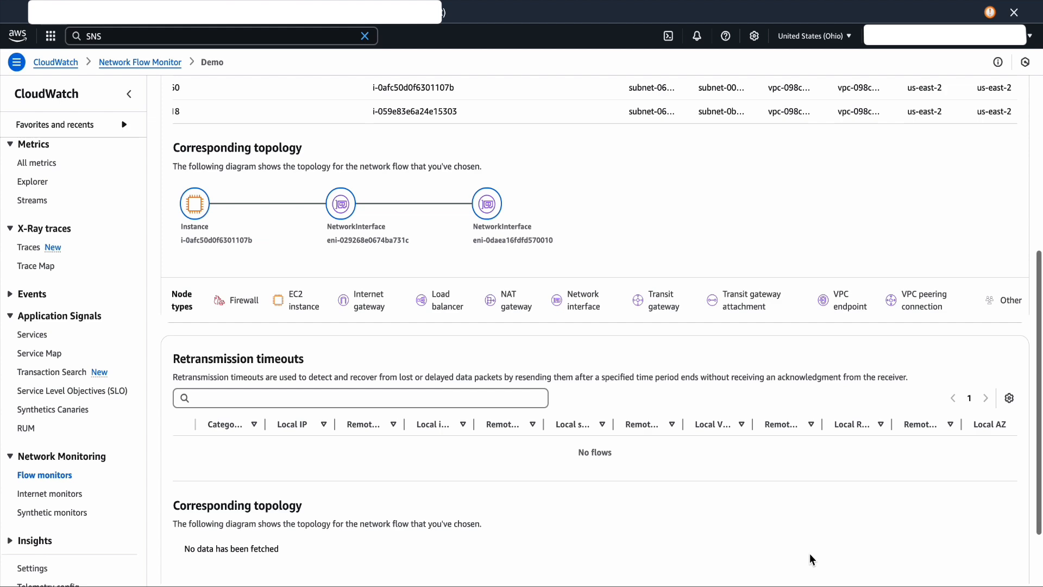
{"action": "scroll", "scroll_direction": "down", "scroll_amount": 3}
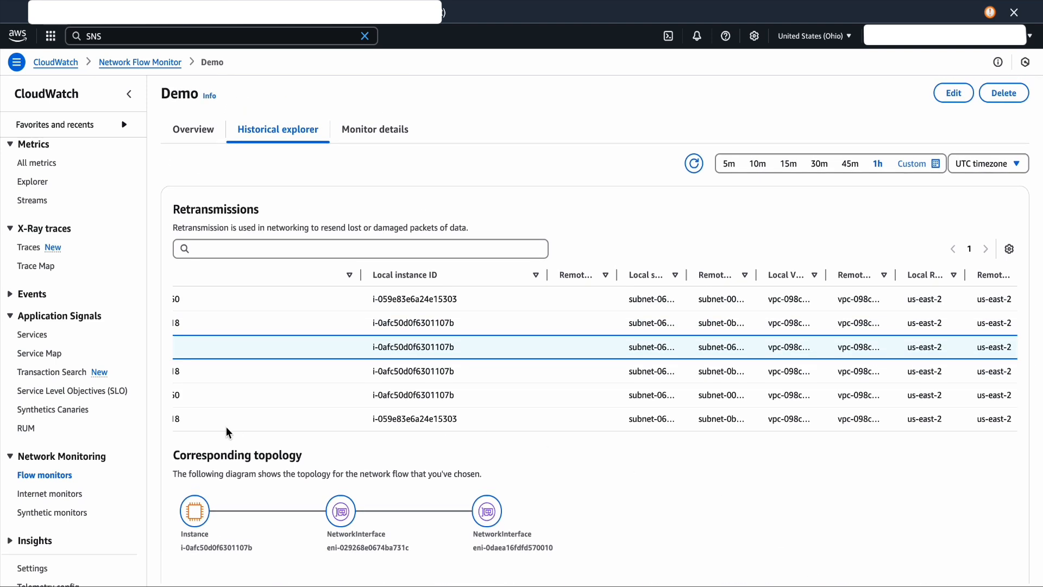
Graph the Demo monitor's HealthIndicator and Retransmissions metrics from AWS/NetworkFlowMonitor.
{"action": "scroll", "scroll_direction": "down", "scroll_amount": 3}
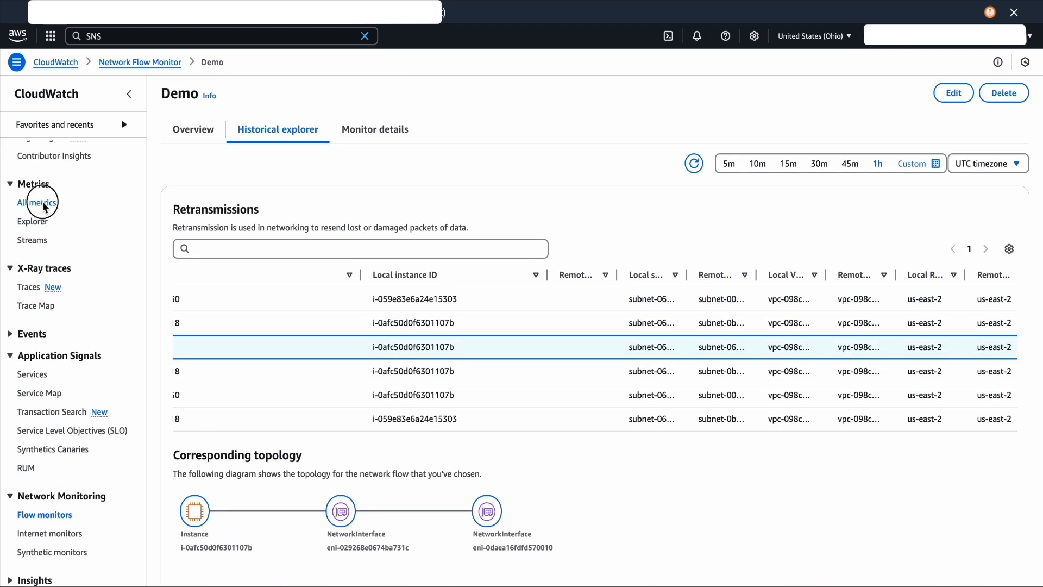
{"action": "left_click", "coordinate": [38, 202]}
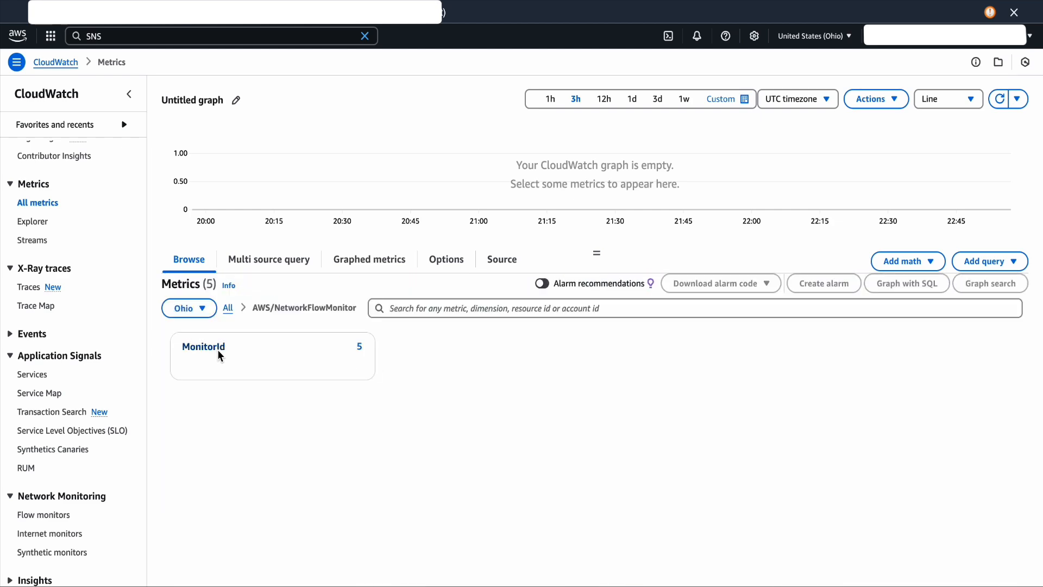
{"action": "left_click", "coordinate": [203, 346]}
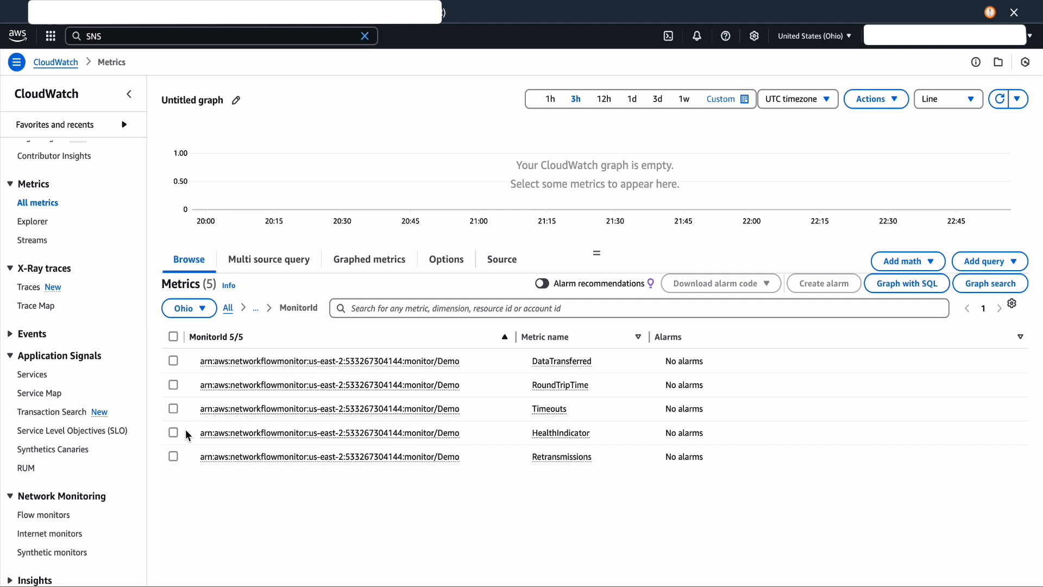
{"action": "left_click", "coordinate": [173, 433]}
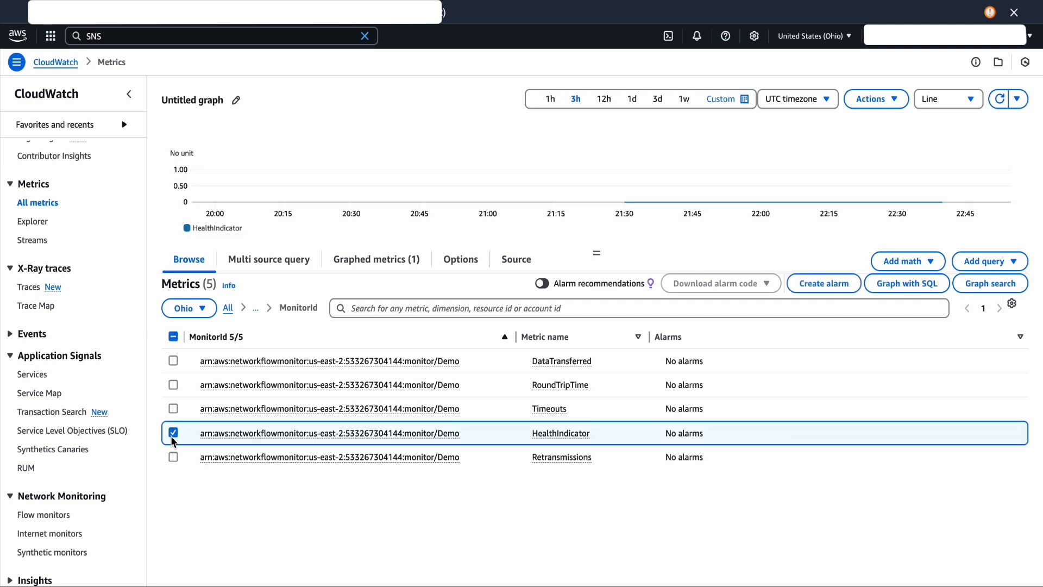
{"action": "mouse_move", "coordinate": [655, 203]}
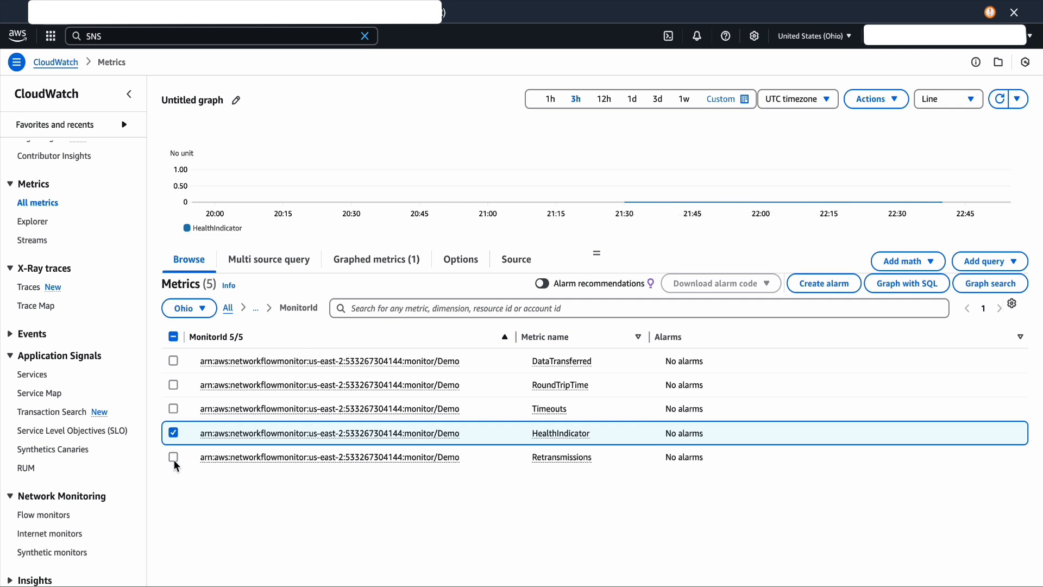
{"action": "left_click", "coordinate": [173, 457]}
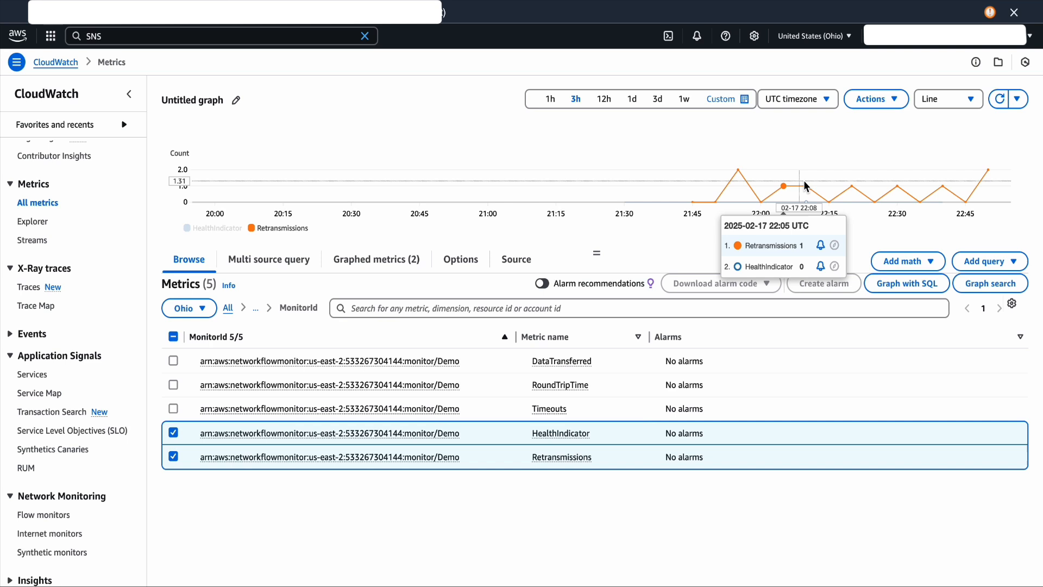
{"action": "mouse_move", "coordinate": [944, 178]}
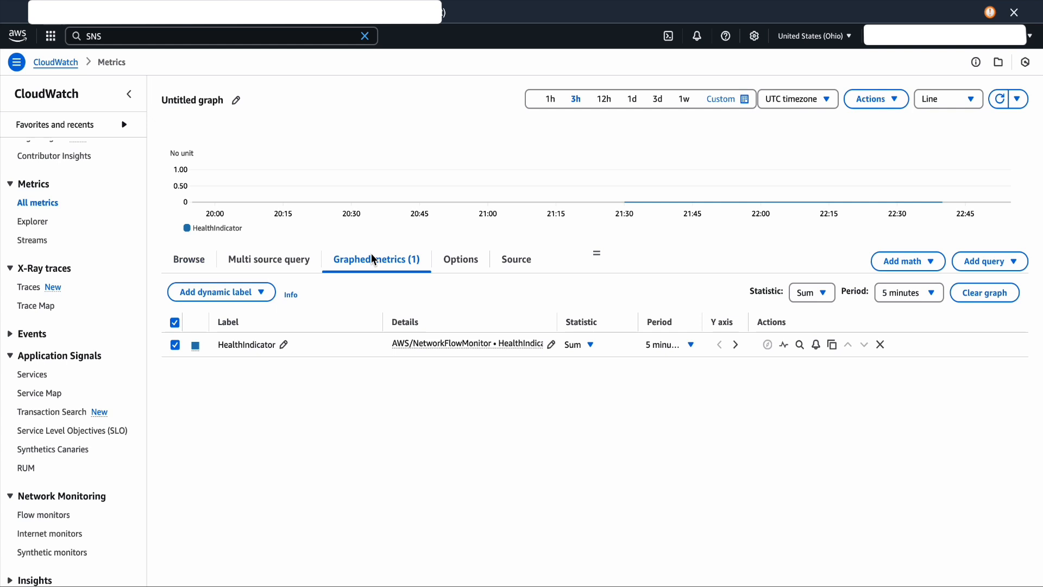
{"action": "mouse_move", "coordinate": [815, 344]}
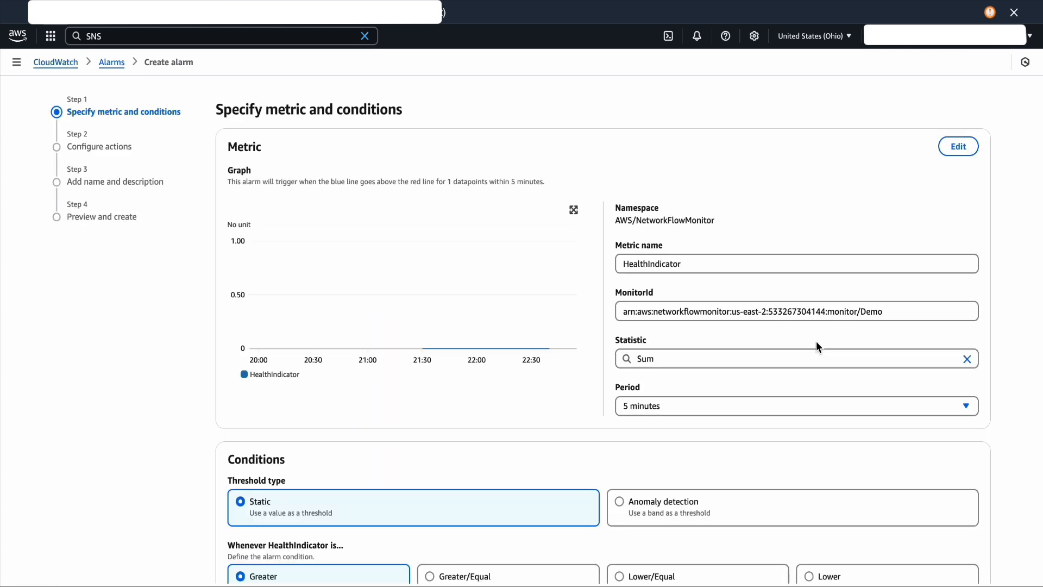
Keep the Static, Greater condition and set the threshold value to 0.
{"action": "scroll", "scroll_direction": "down", "scroll_amount": 3}
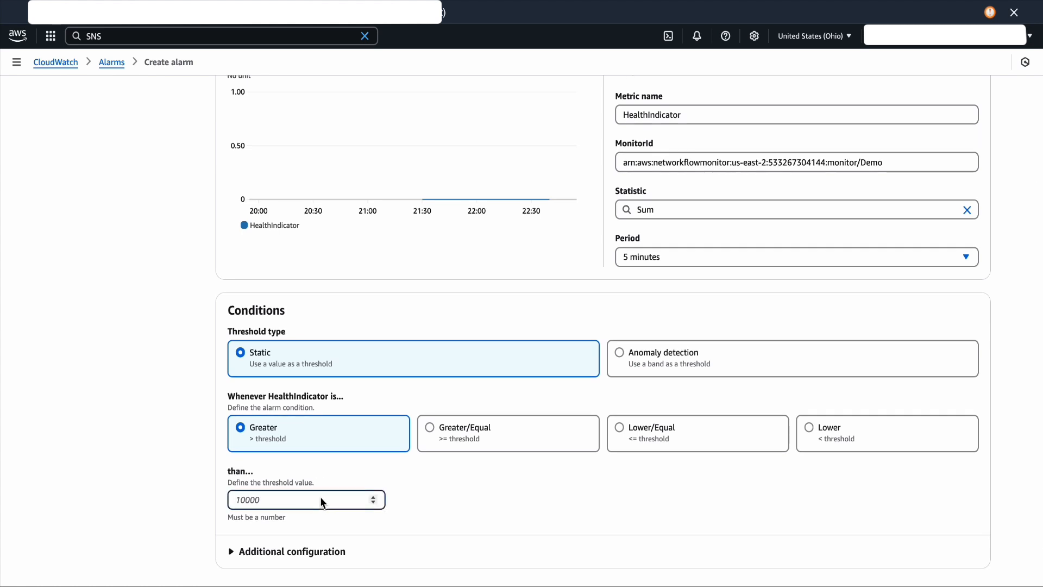
{"action": "type", "text": "0"}
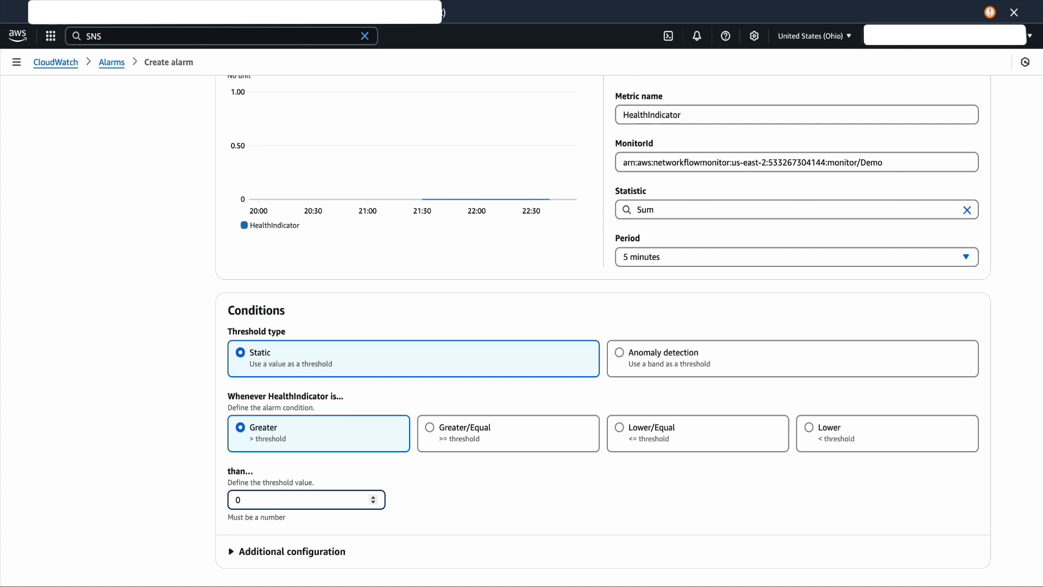
{"action": "scroll", "scroll_direction": "down", "scroll_amount": 3}
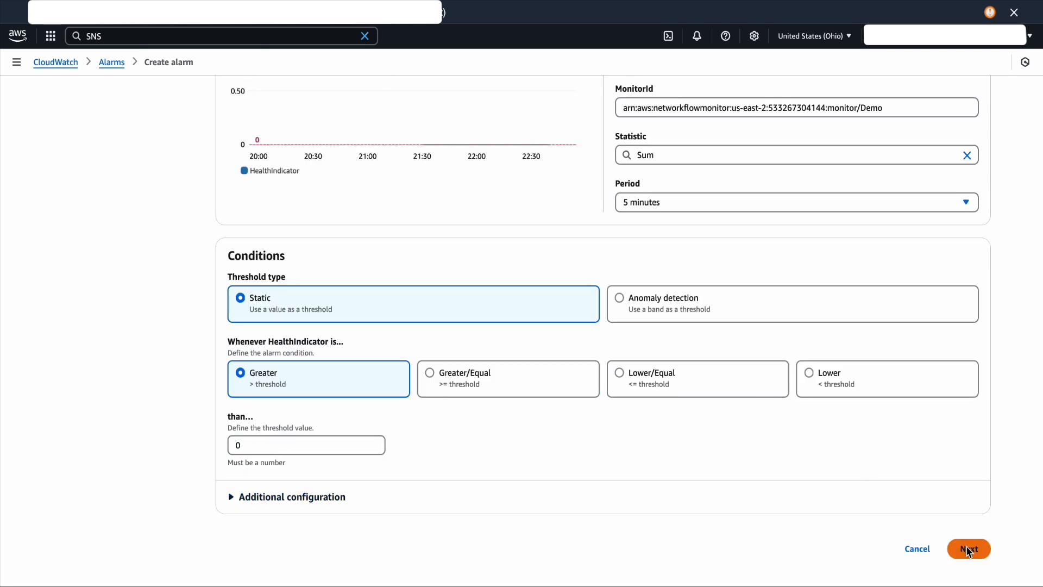
Send the in-alarm notification to the existing Services-topicpetadoption SNS topic.
{"action": "left_click", "coordinate": [968, 547]}
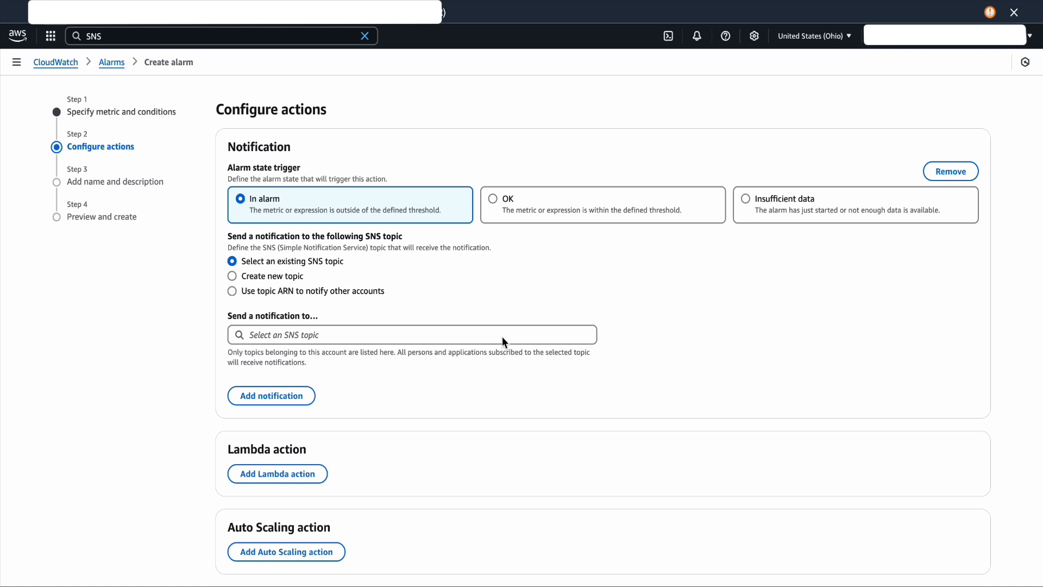
{"action": "left_click", "coordinate": [411, 335]}
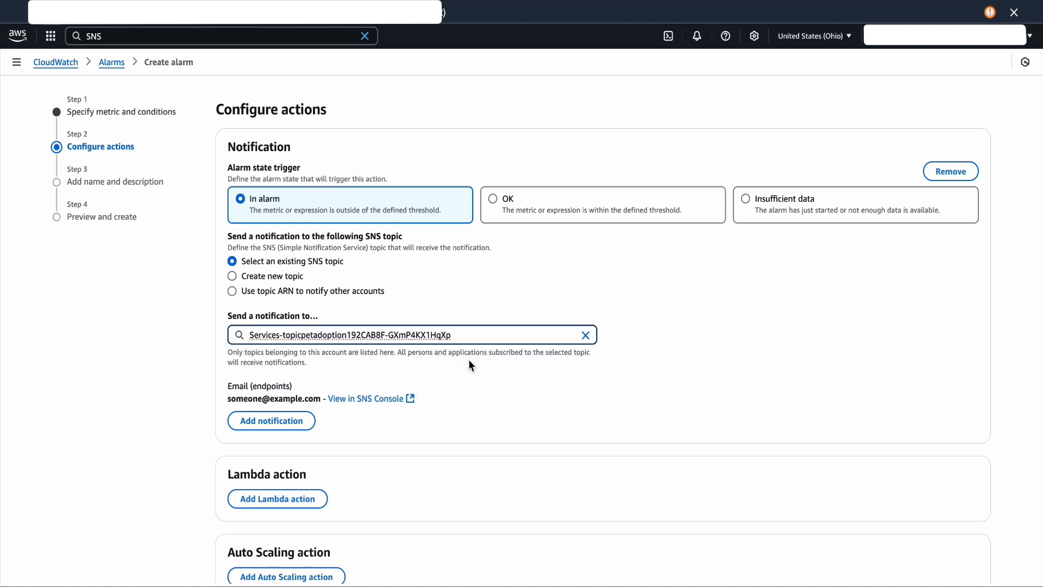
{"action": "scroll", "scroll_direction": "down", "scroll_amount": 3}
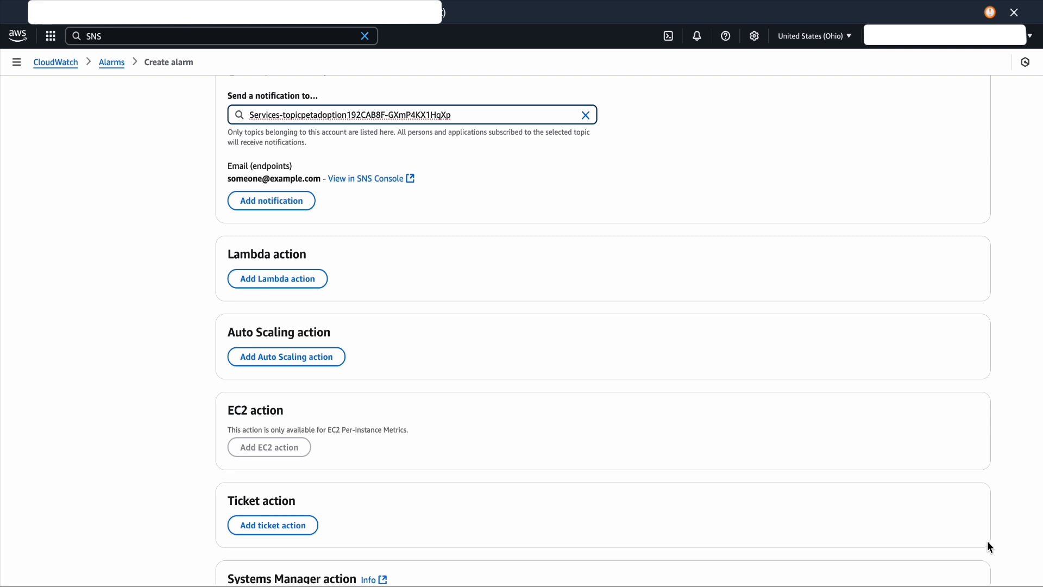
Enter demo_NHI_Alert as the alarm name, leaving the description empty.
{"action": "left_click", "coordinate": [967, 414]}
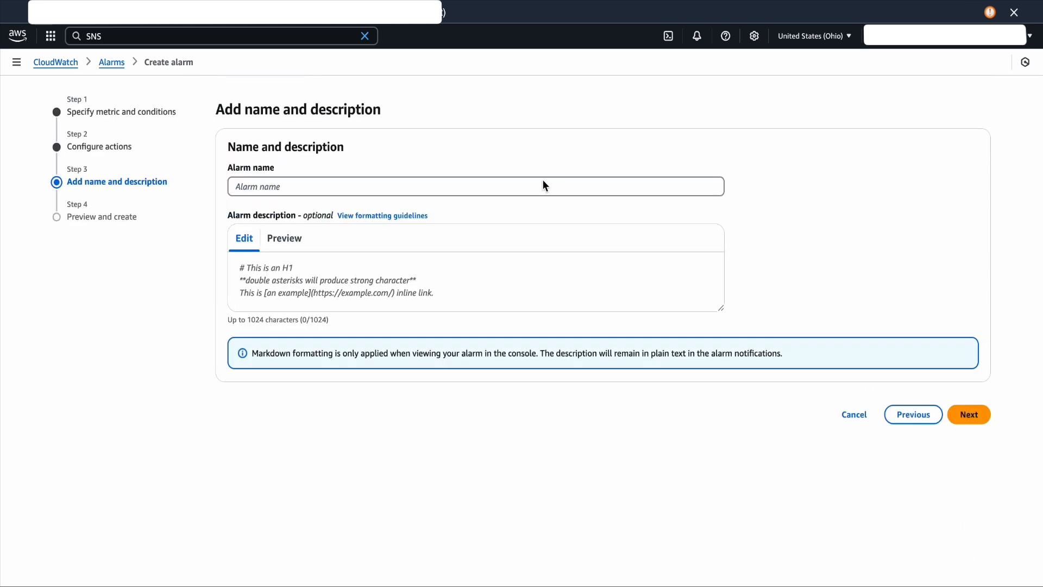
{"action": "left_click", "coordinate": [475, 185]}
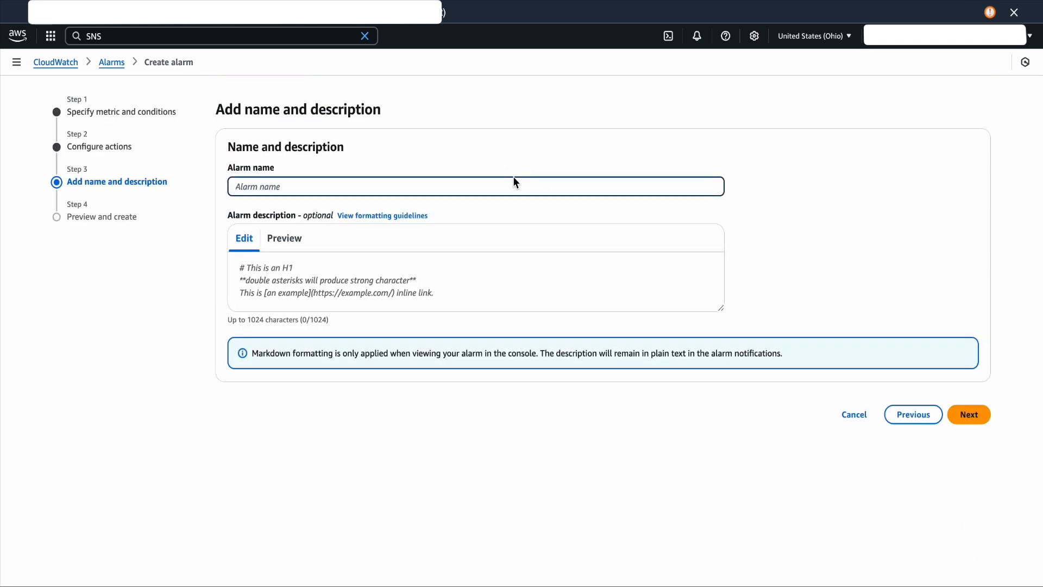
{"action": "type", "text": "d"}
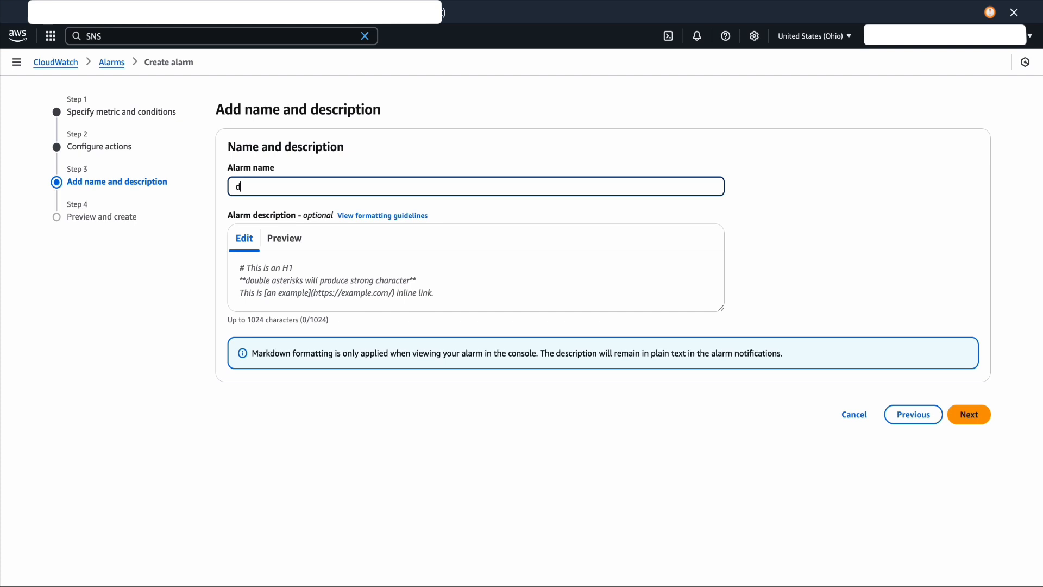
{"action": "type", "text": "emo_"}
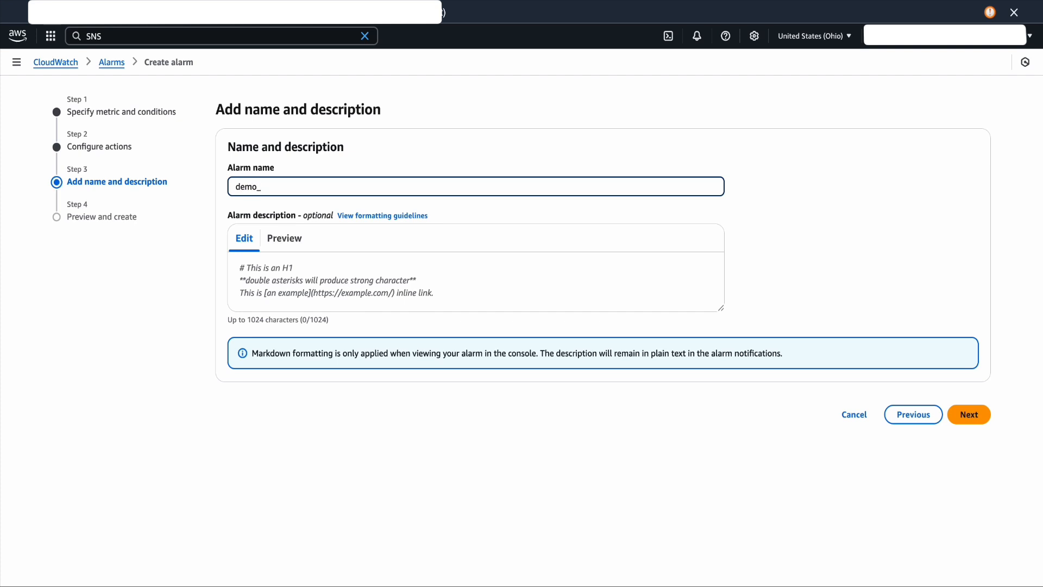
{"action": "type", "text": "NHI_"}
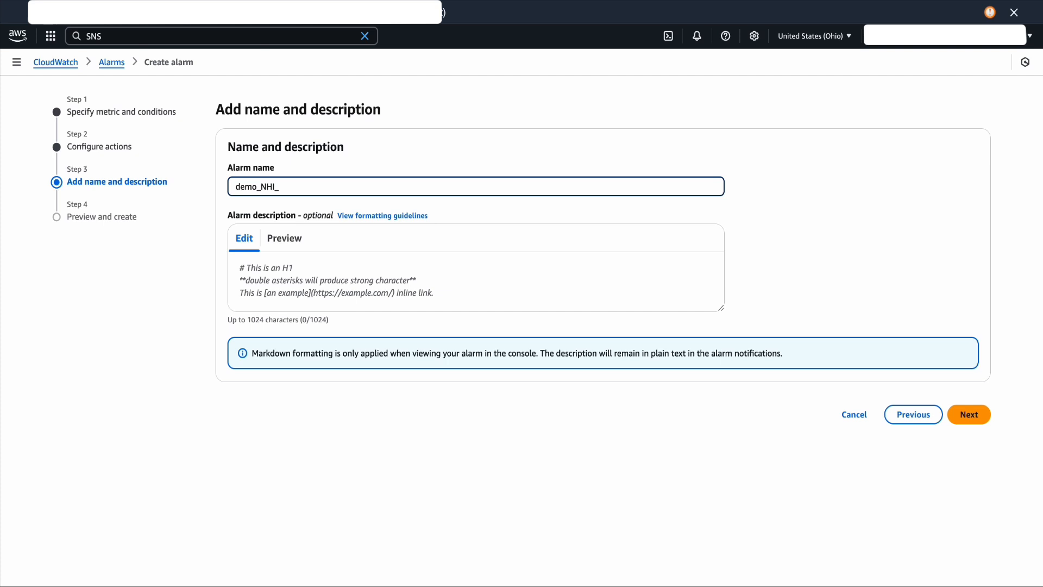
{"action": "type", "text": "Alert"}
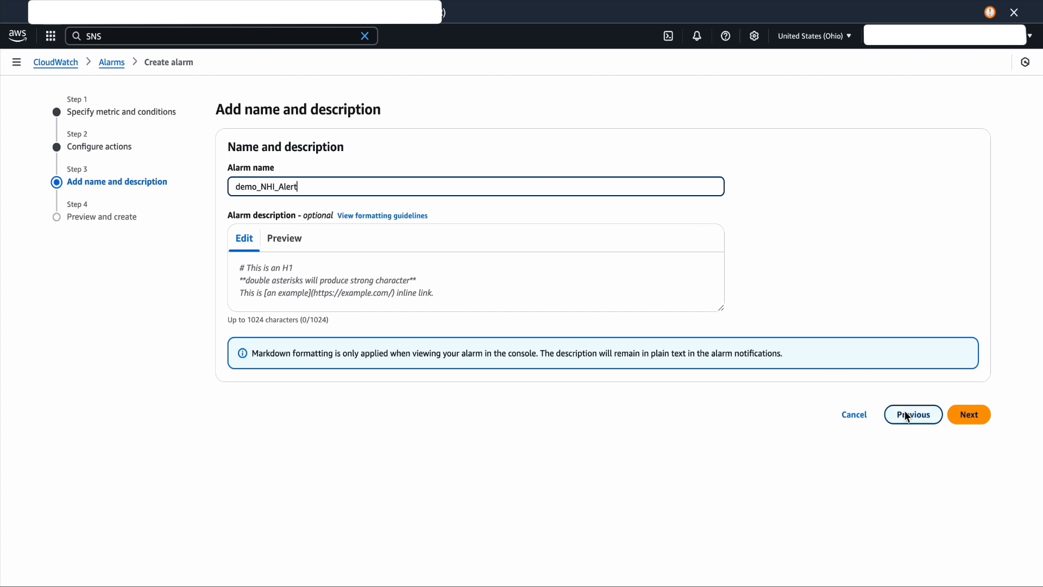
Review the configuration and create the demo_NHI_Alert alarm.
{"action": "left_click", "coordinate": [968, 413]}
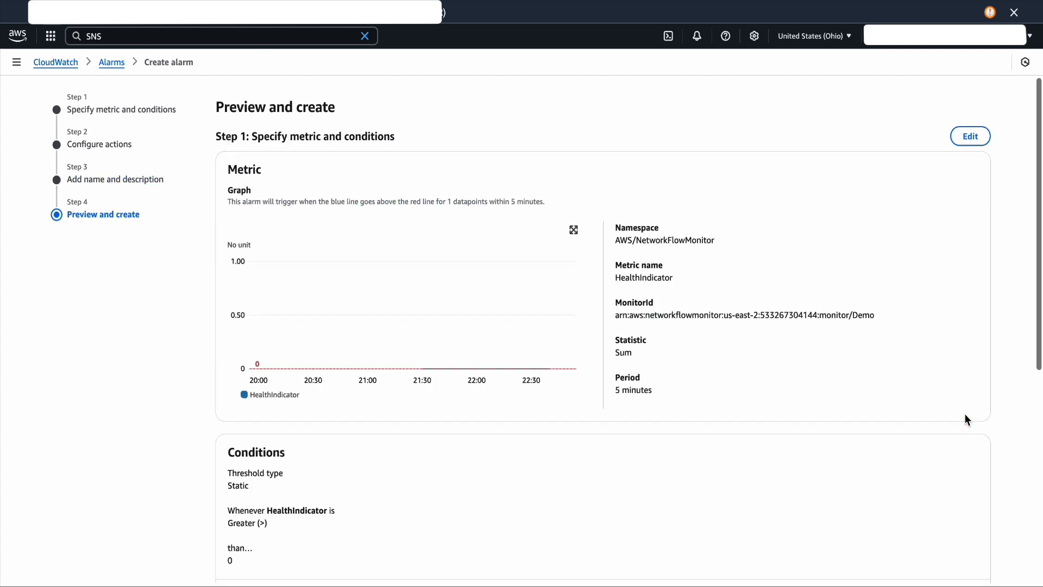
{"action": "scroll", "scroll_direction": "down", "scroll_amount": 3}
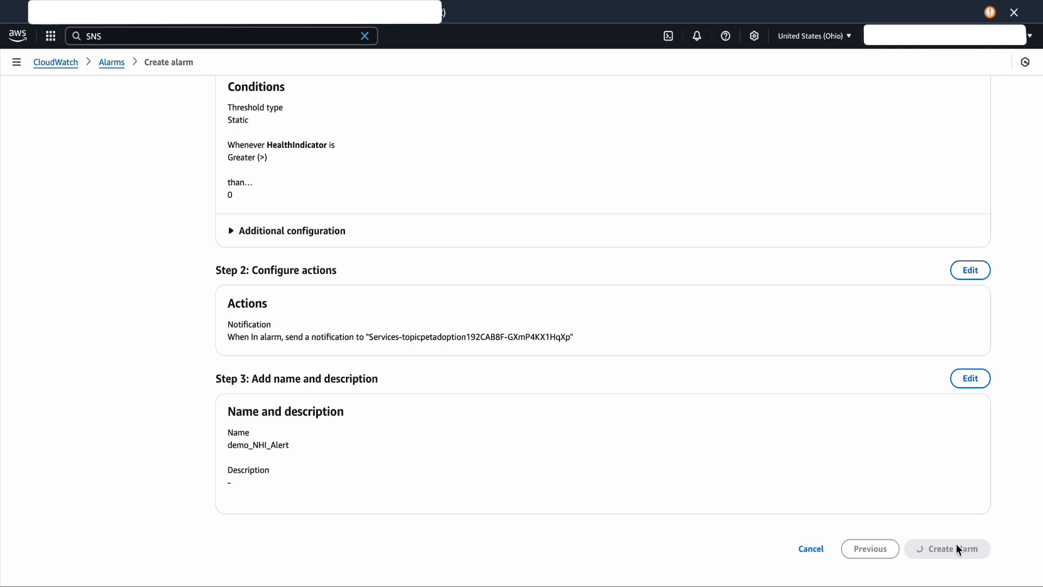
{"action": "left_click", "coordinate": [940, 547]}
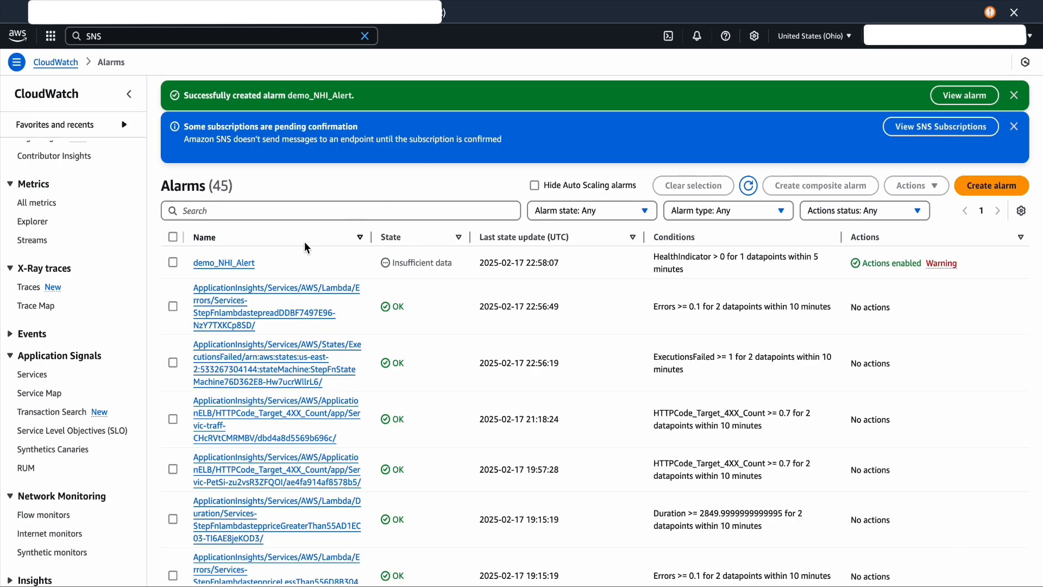
View demo_NHI_Alert's details page and refresh it, showing Insufficient data state.
{"action": "left_click", "coordinate": [224, 261]}
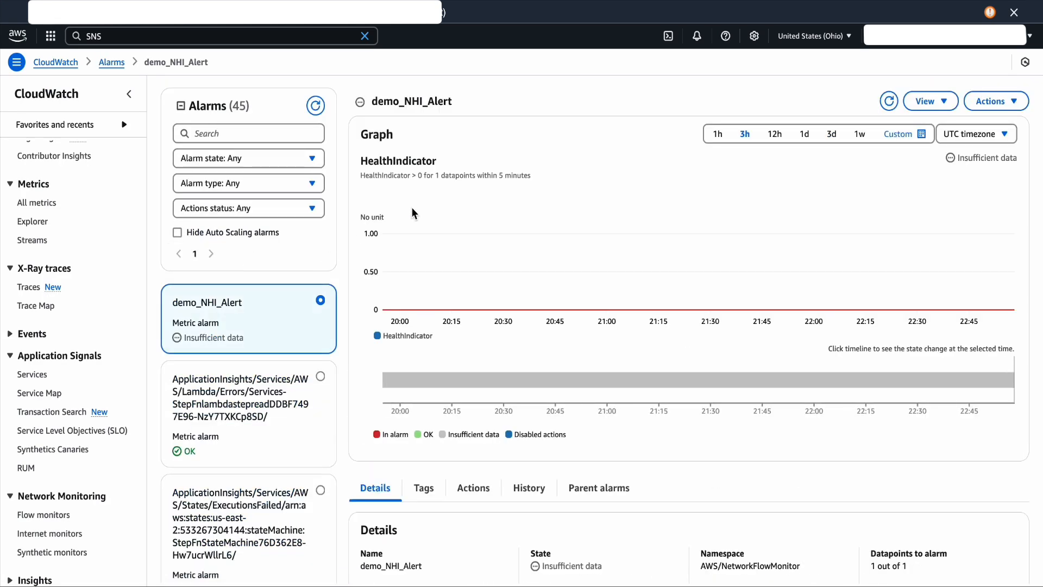
{"action": "scroll", "scroll_direction": "down", "scroll_amount": 3}
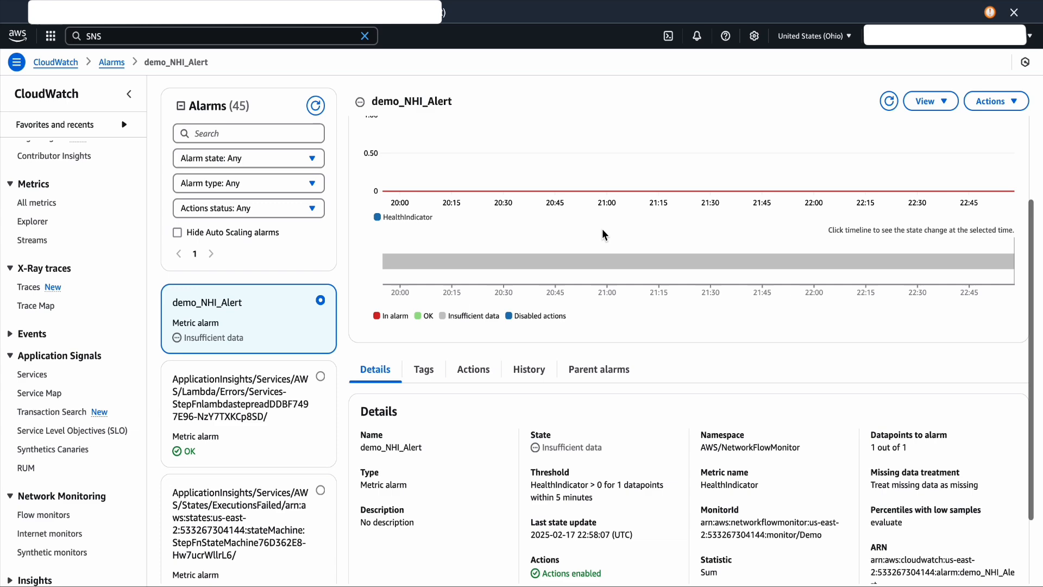
{"action": "left_click", "coordinate": [887, 101]}
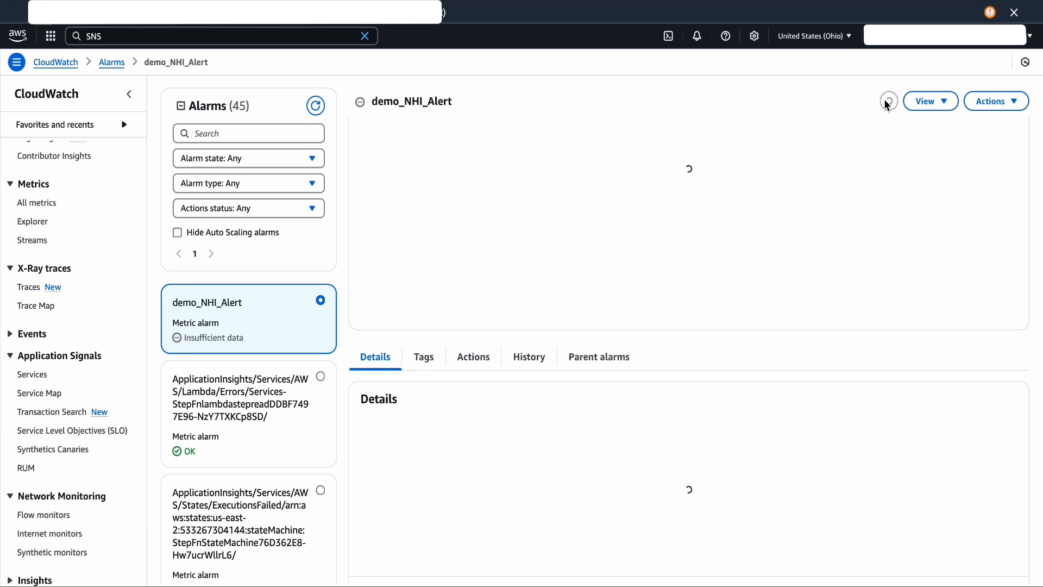